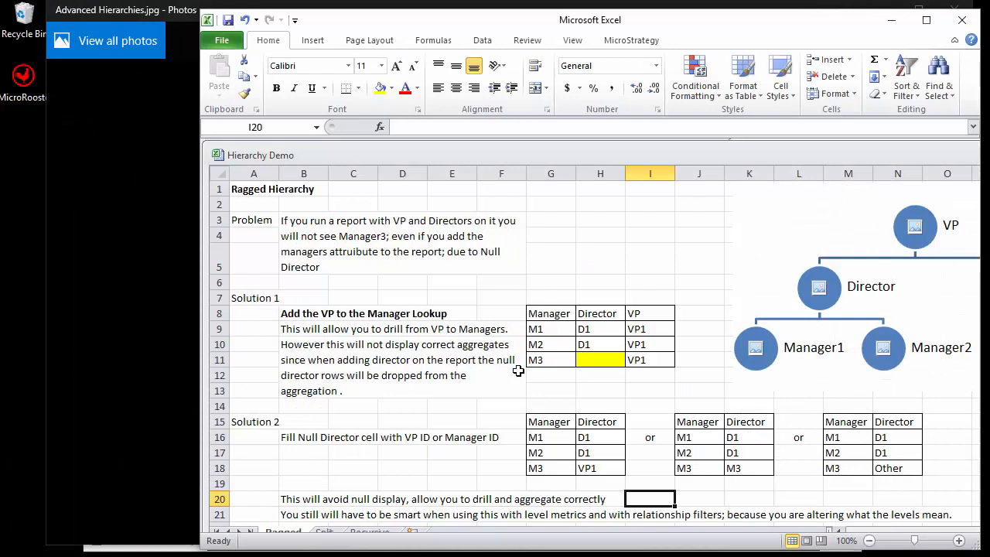
mouse_move(223, 382)
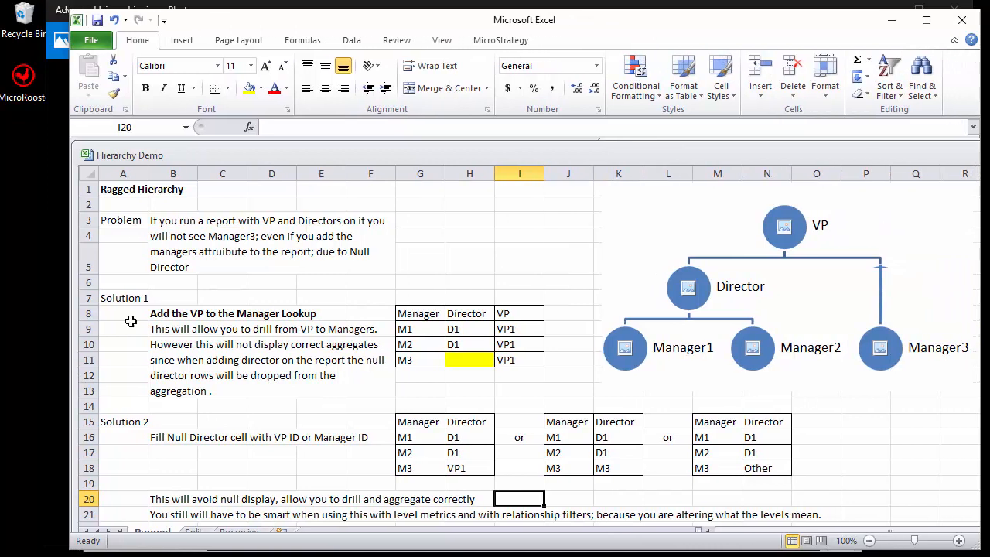
mouse_move(155, 201)
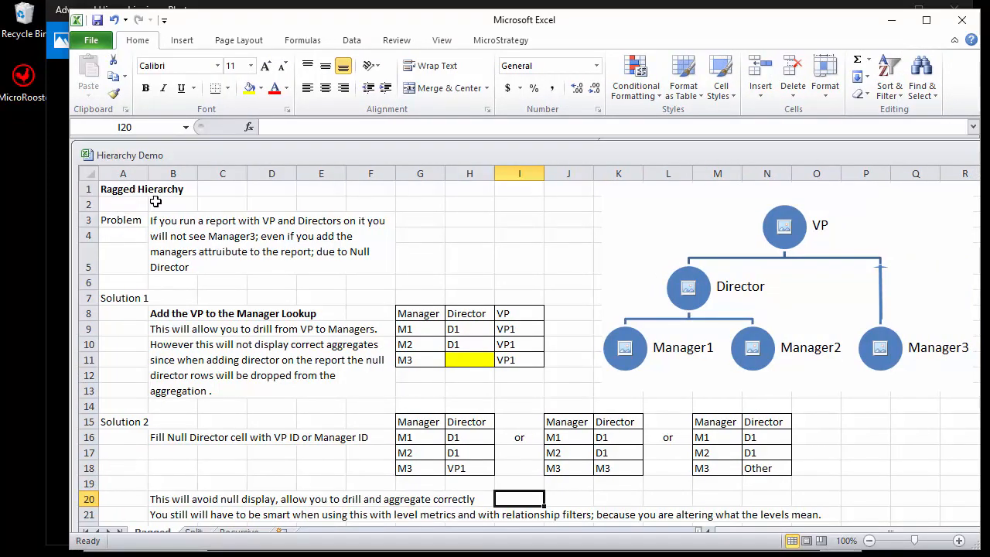
mouse_move(176, 403)
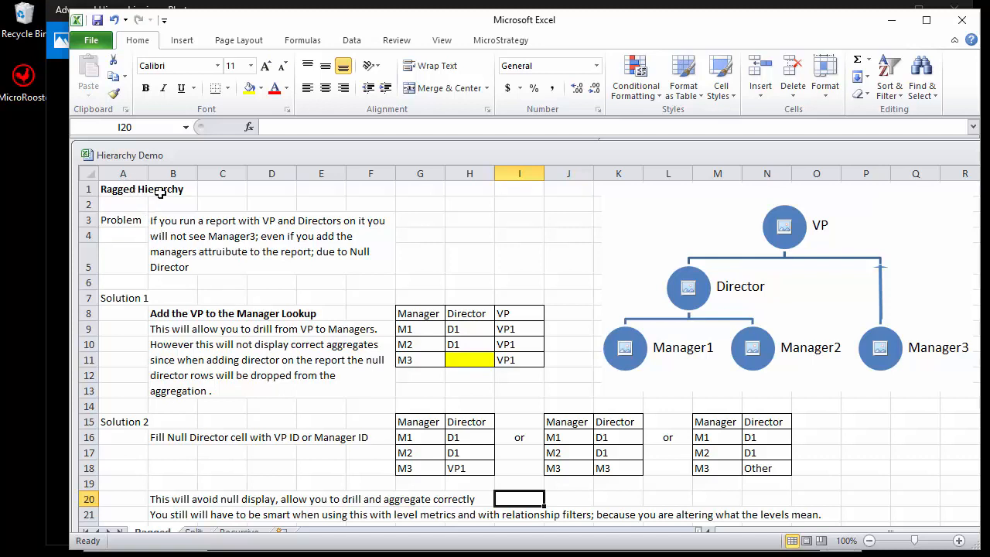
mouse_move(740, 208)
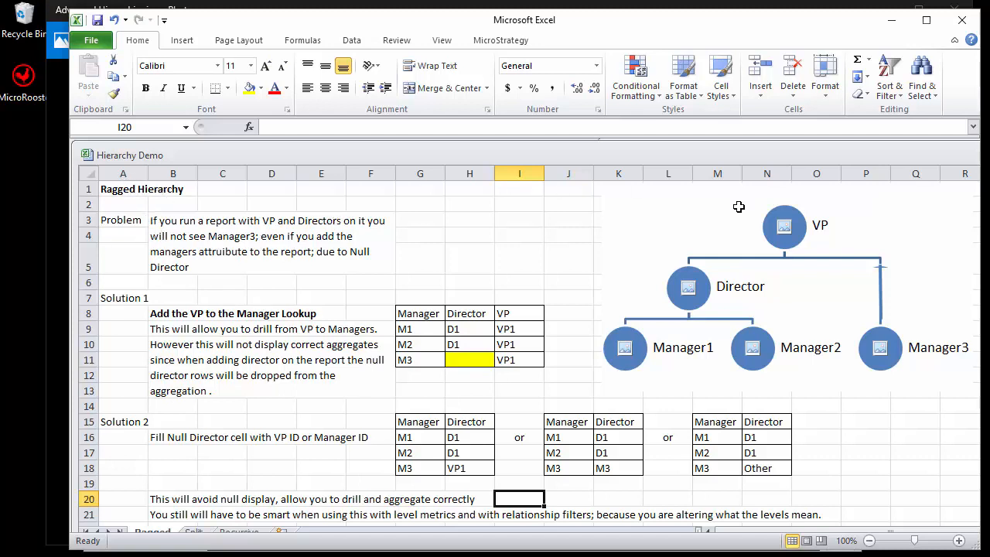
mouse_move(781, 269)
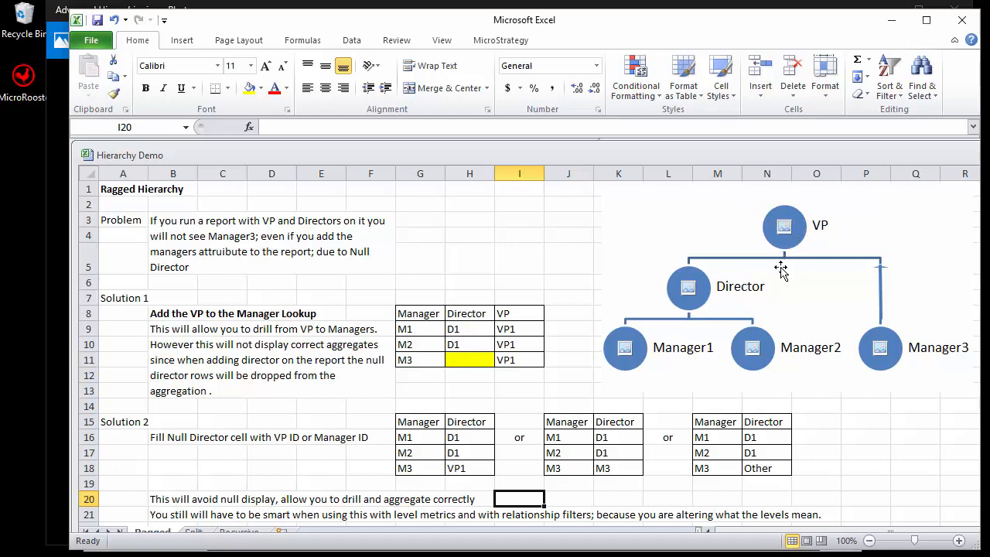
mouse_move(677, 346)
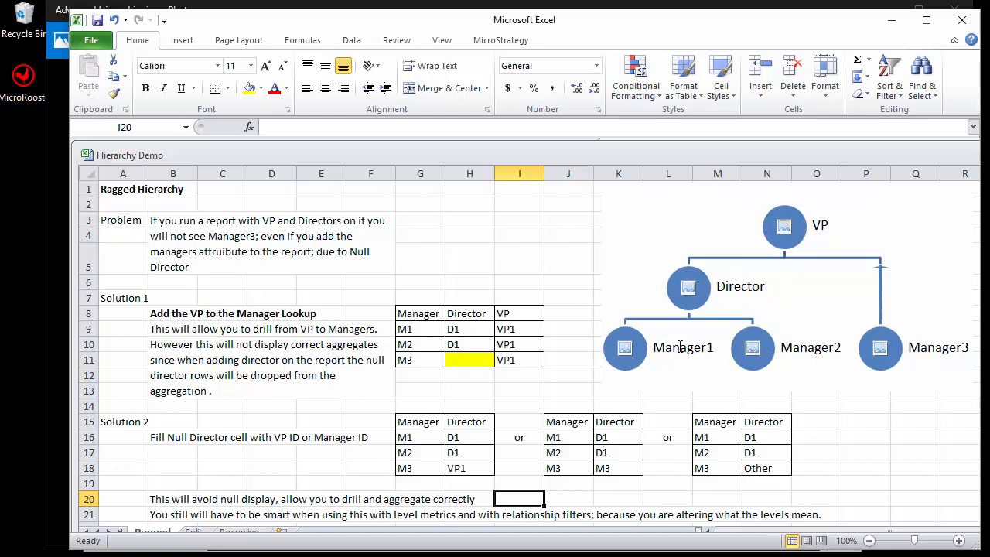
mouse_move(712, 297)
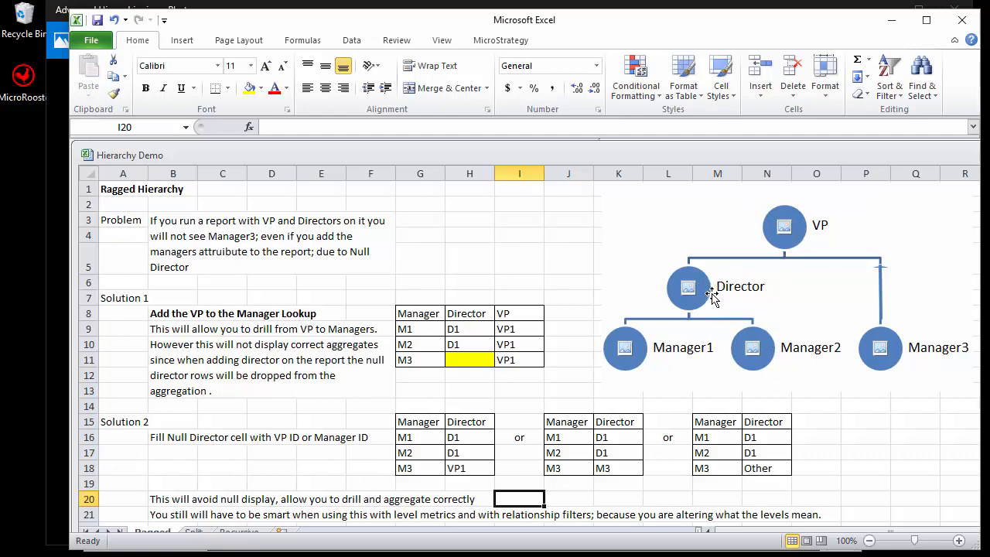
mouse_move(882, 341)
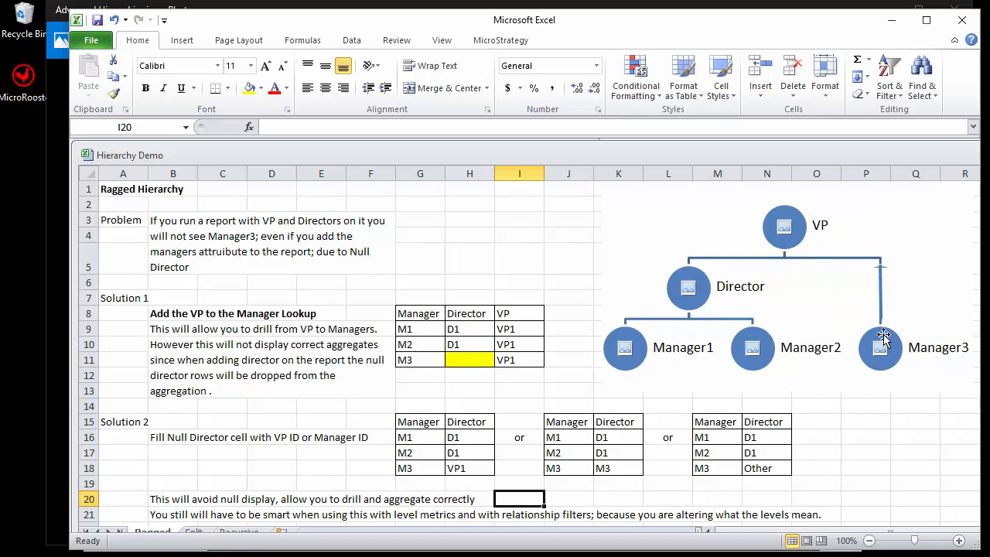
mouse_move(755, 297)
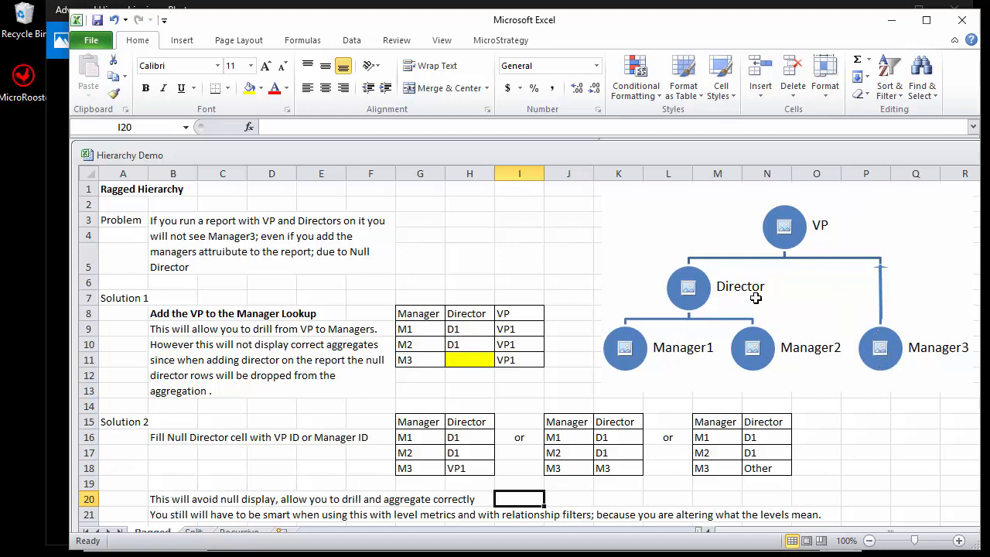
mouse_move(833, 323)
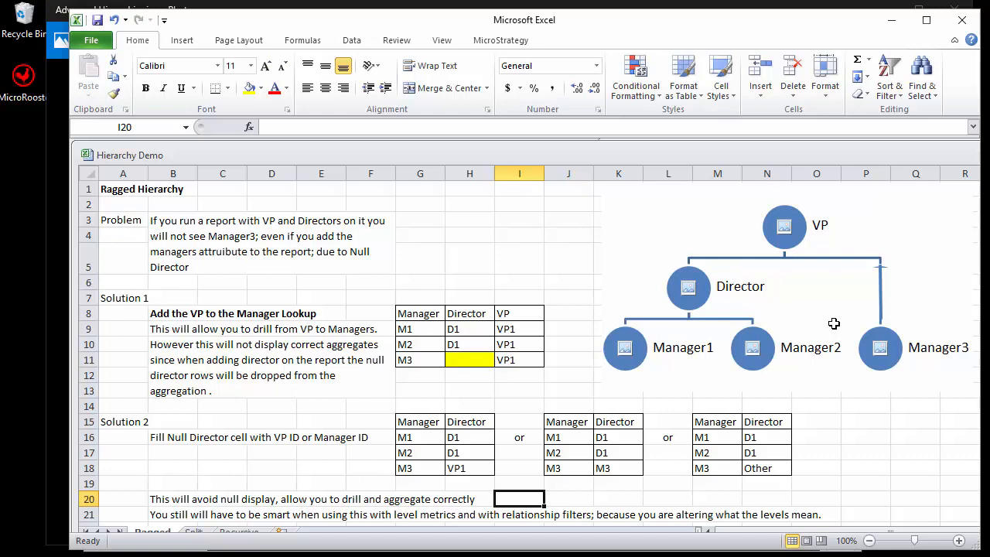
mouse_move(734, 286)
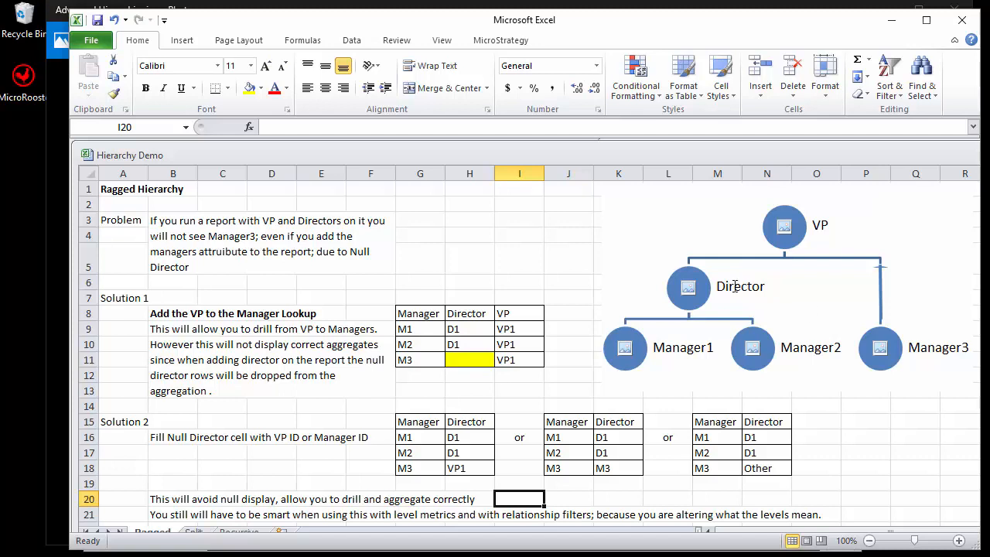
mouse_move(835, 301)
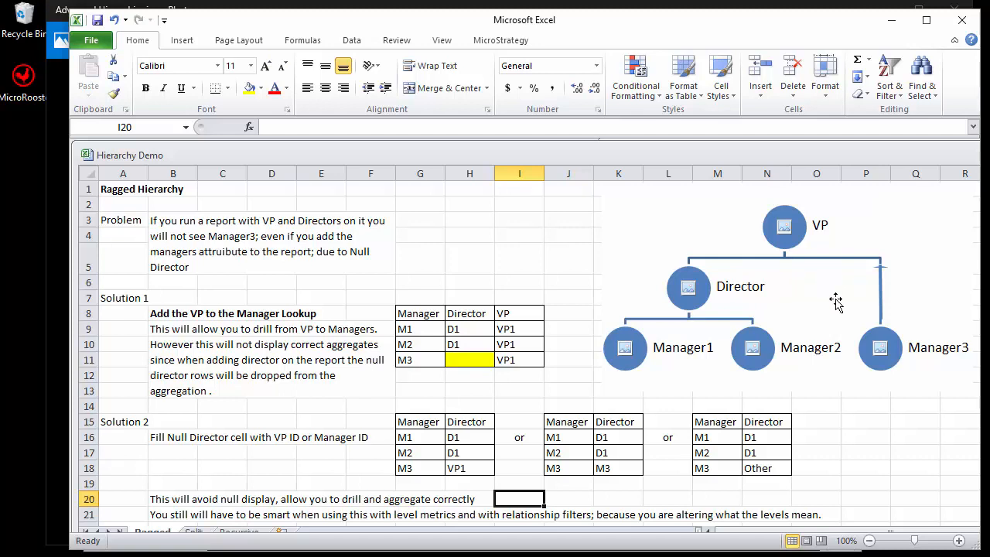
mouse_move(878, 362)
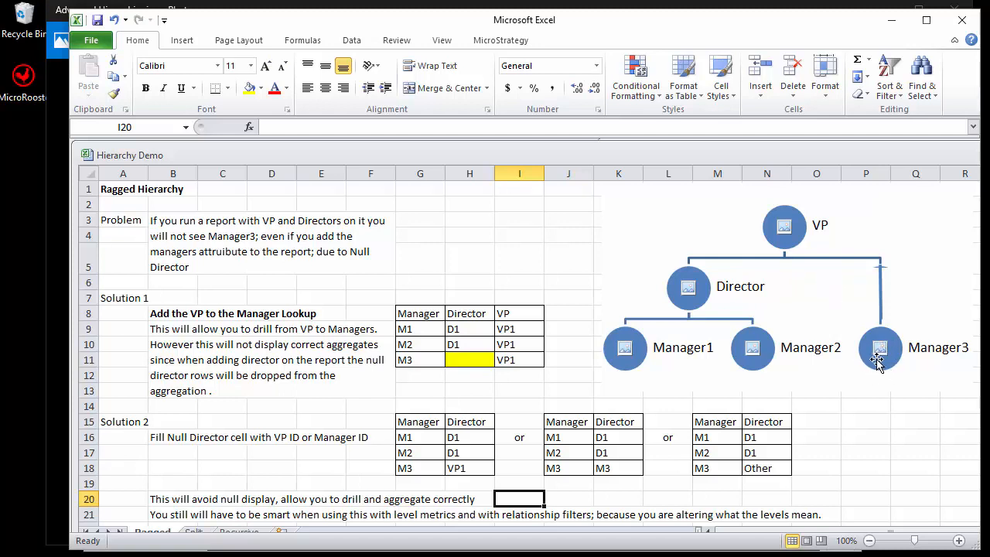
mouse_move(773, 249)
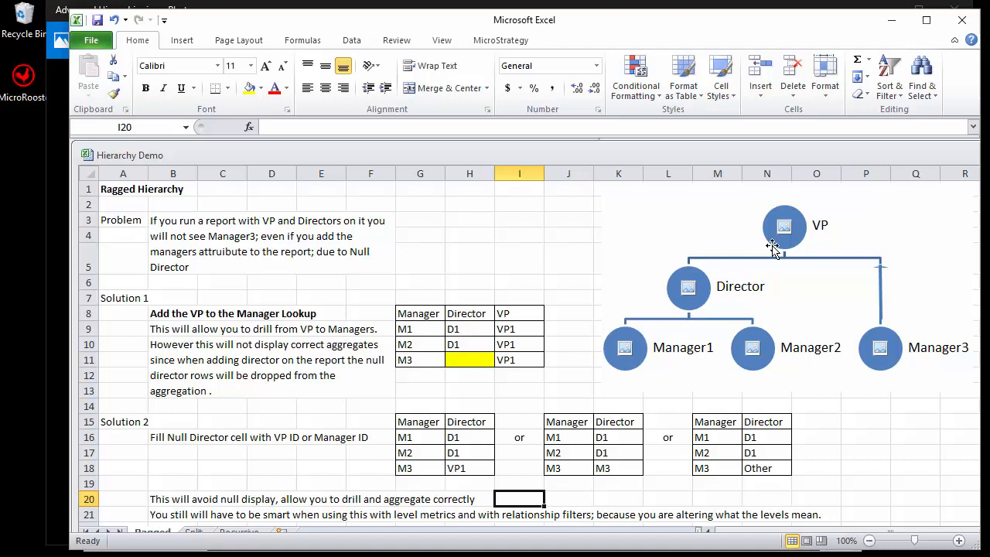
mouse_move(859, 315)
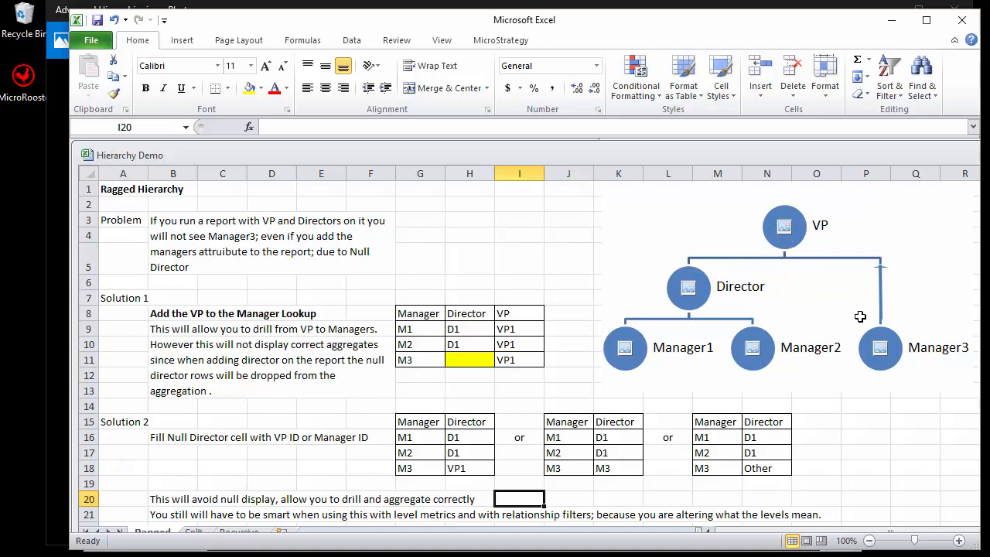
mouse_move(832, 377)
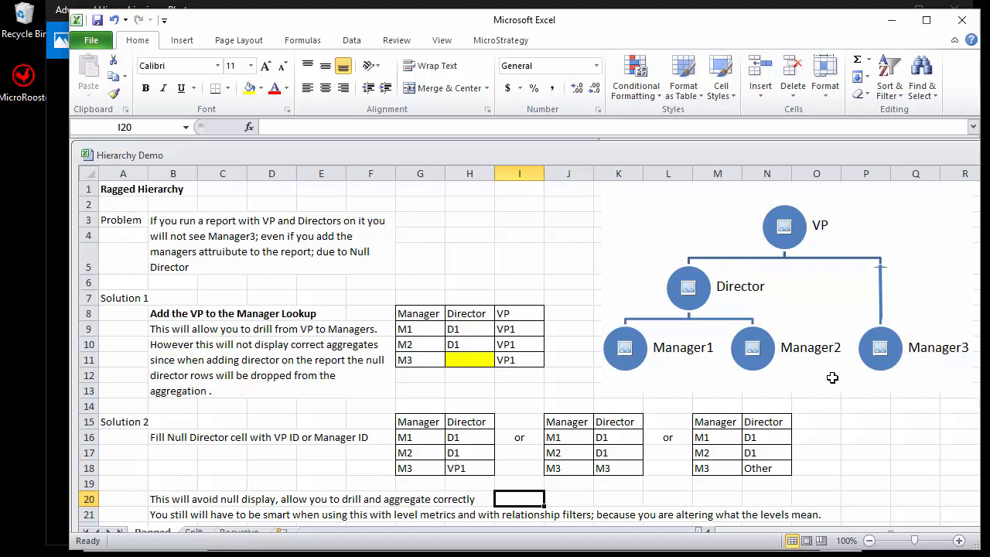
mouse_move(566, 297)
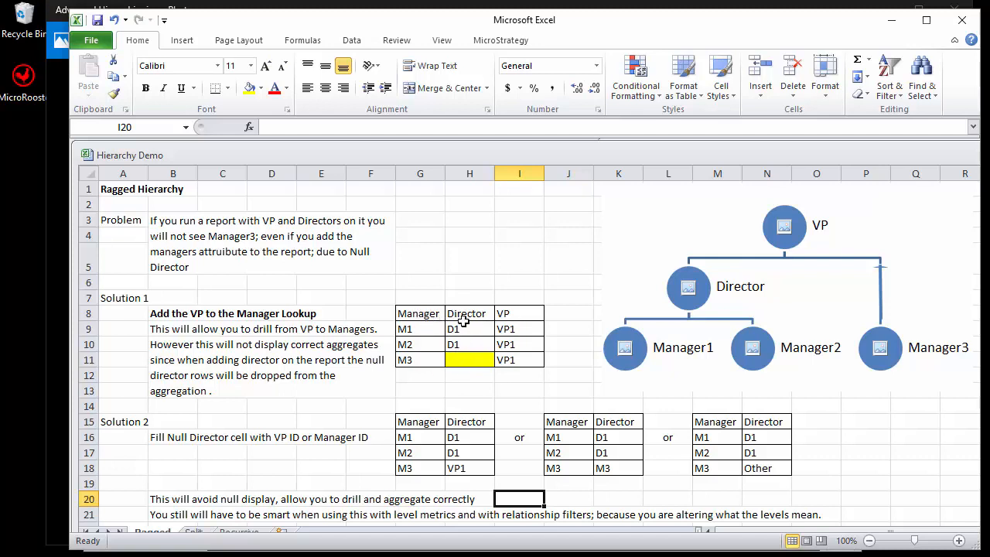
mouse_move(574, 303)
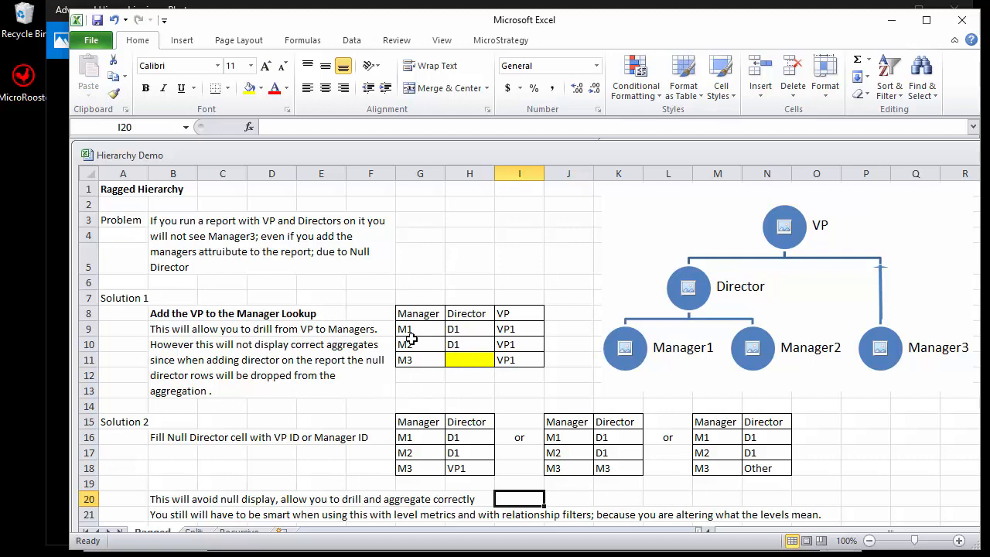
mouse_move(538, 347)
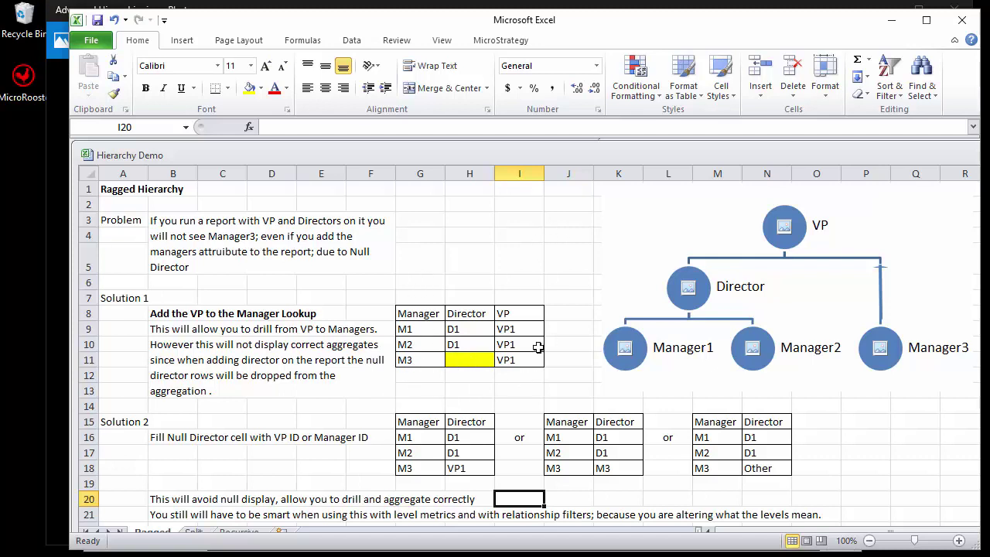
mouse_move(447, 318)
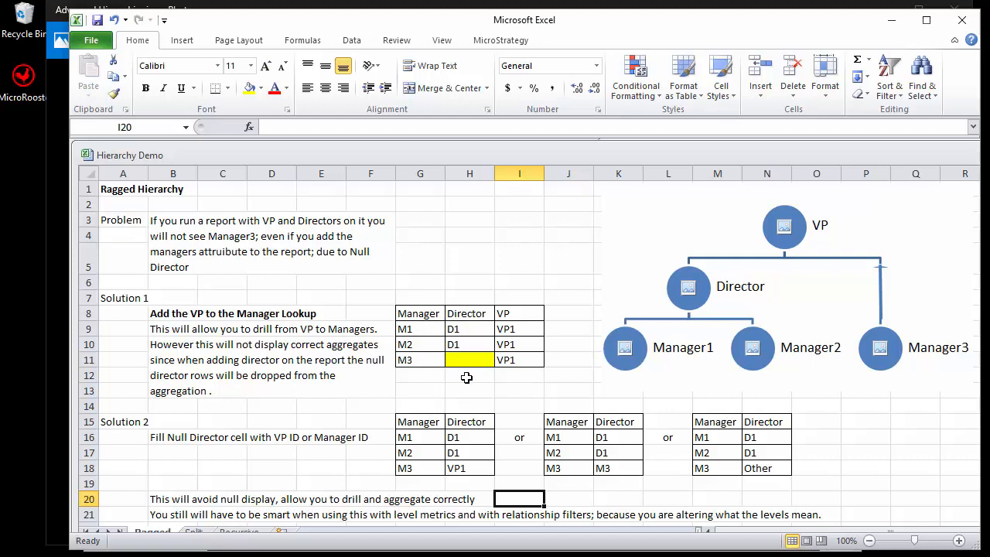
mouse_move(470, 373)
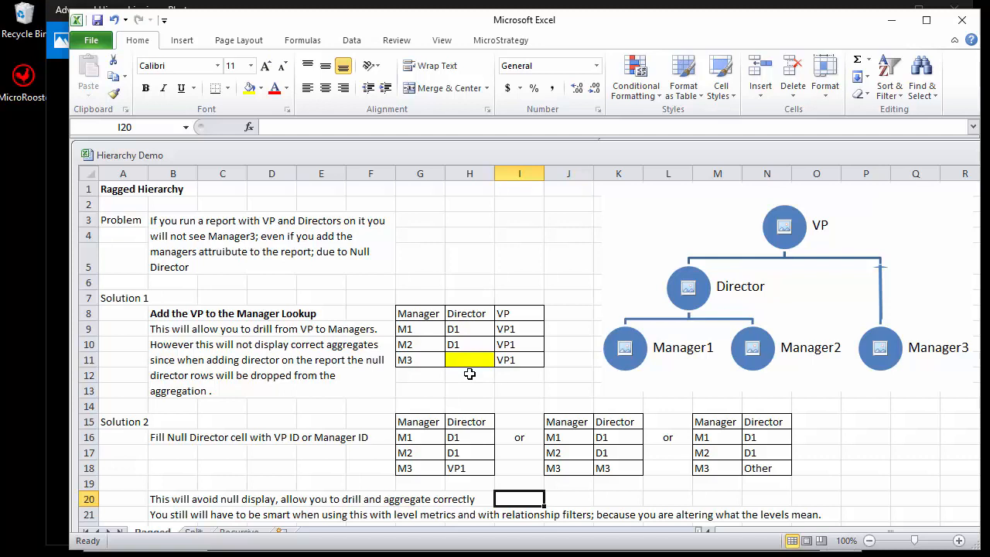
mouse_move(560, 372)
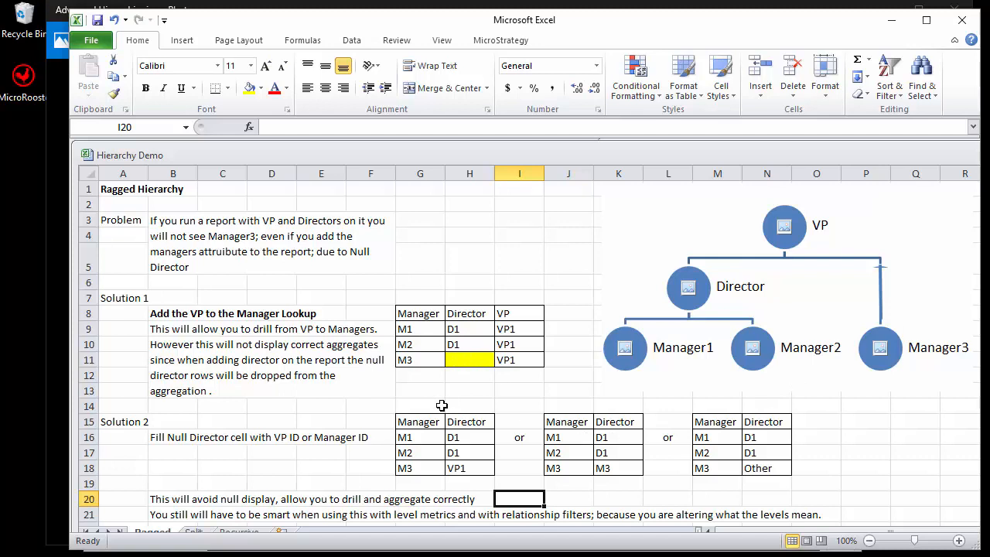
mouse_move(326, 390)
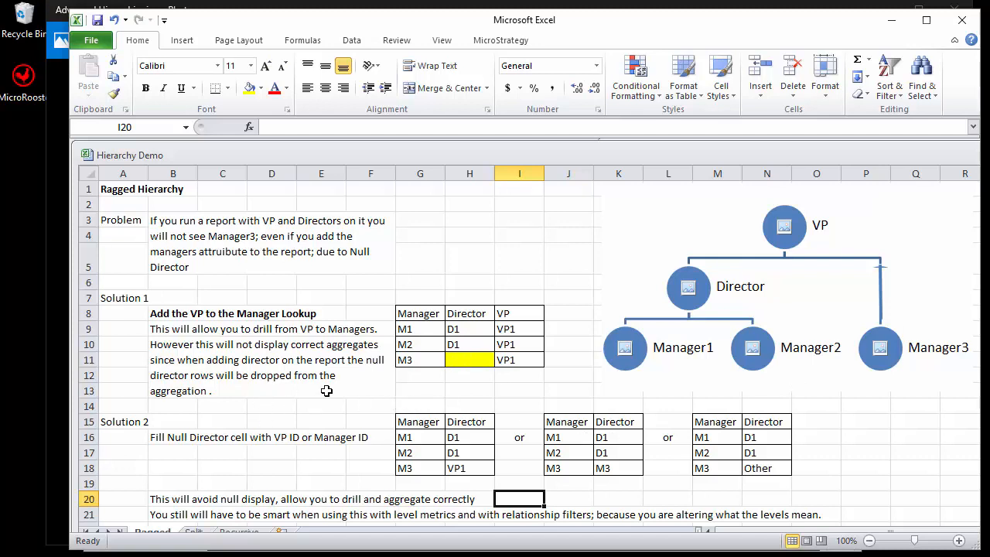
mouse_move(405, 398)
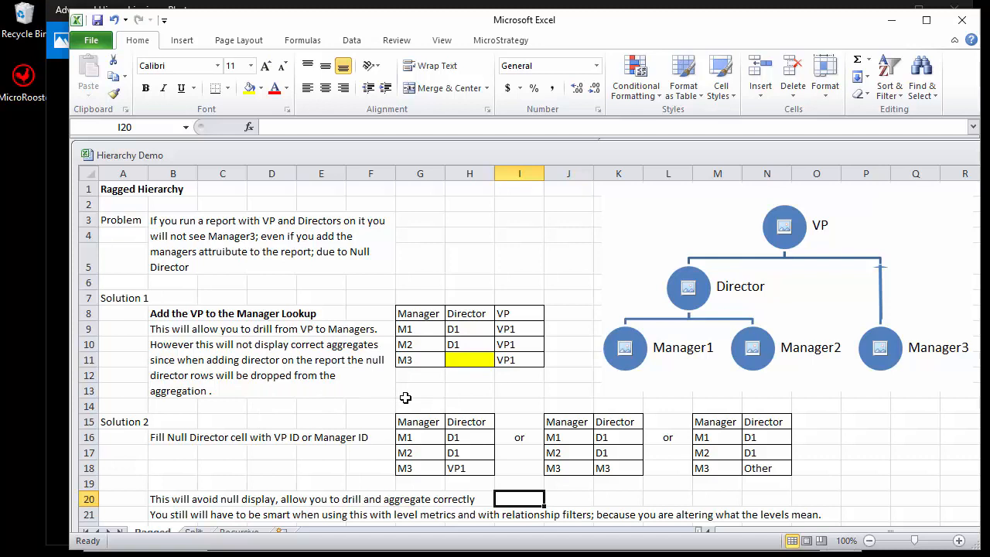
mouse_move(498, 470)
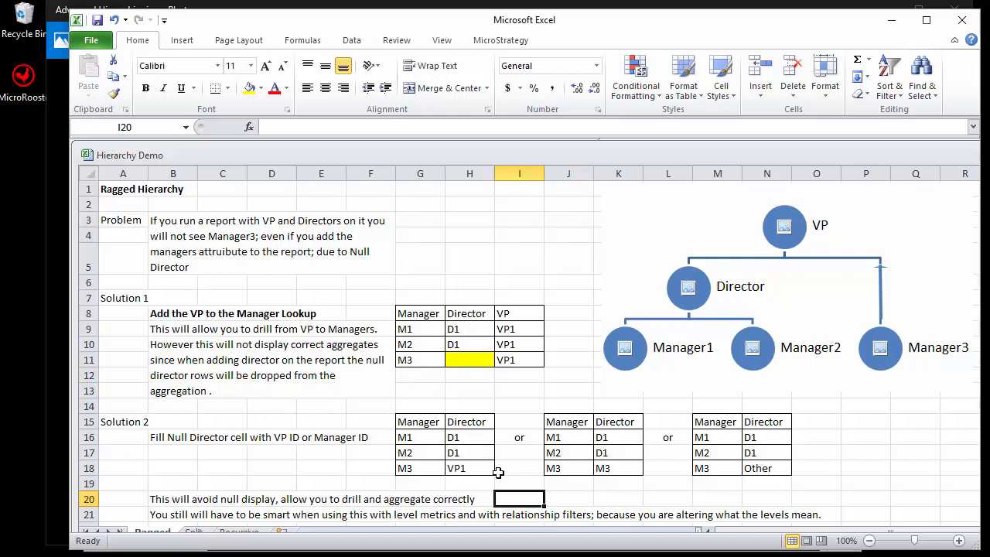
mouse_move(495, 488)
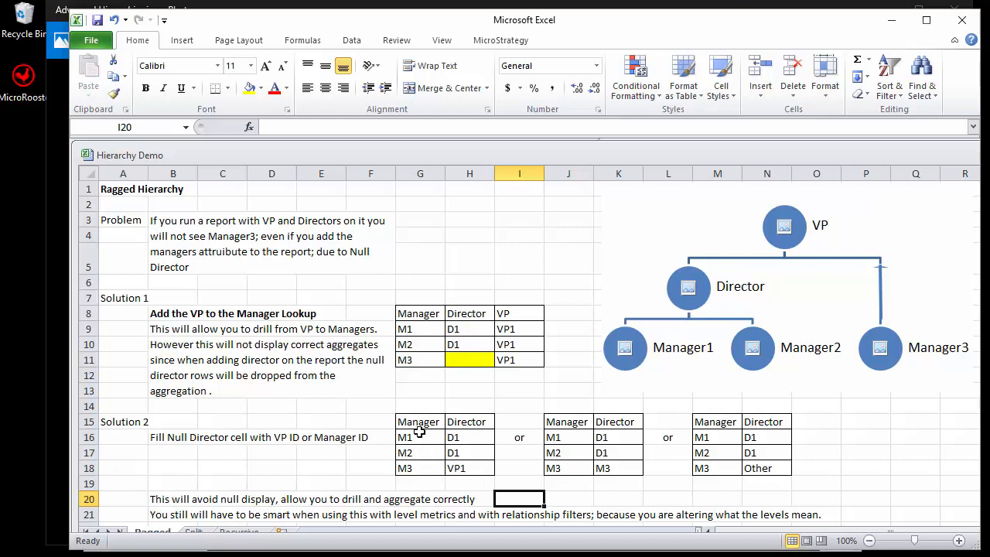
mouse_move(430, 477)
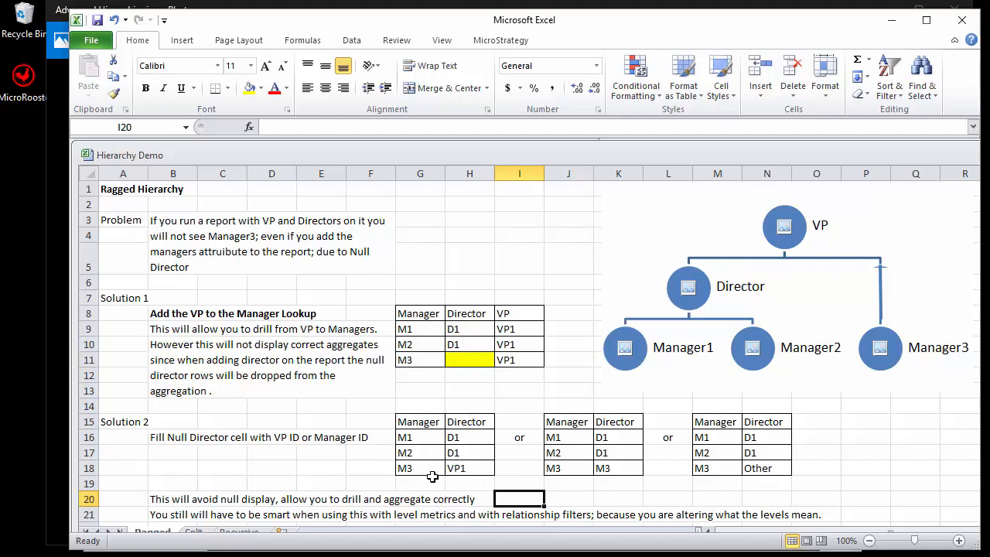
mouse_move(411, 473)
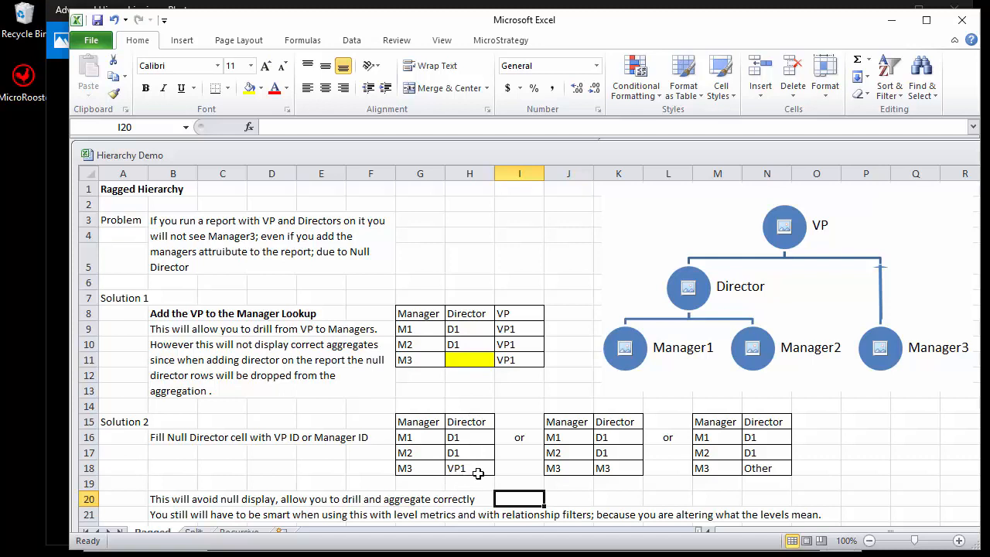
mouse_move(526, 445)
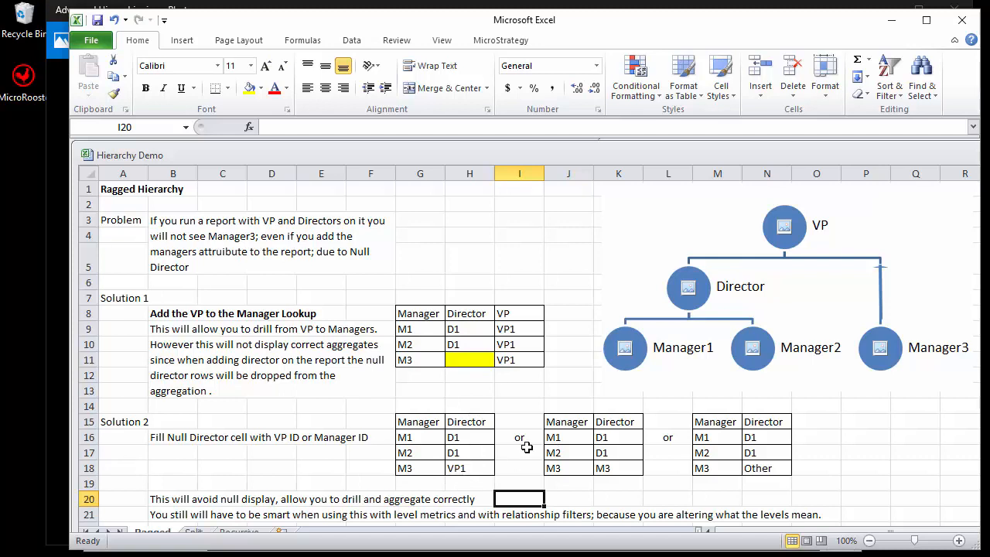
mouse_move(569, 421)
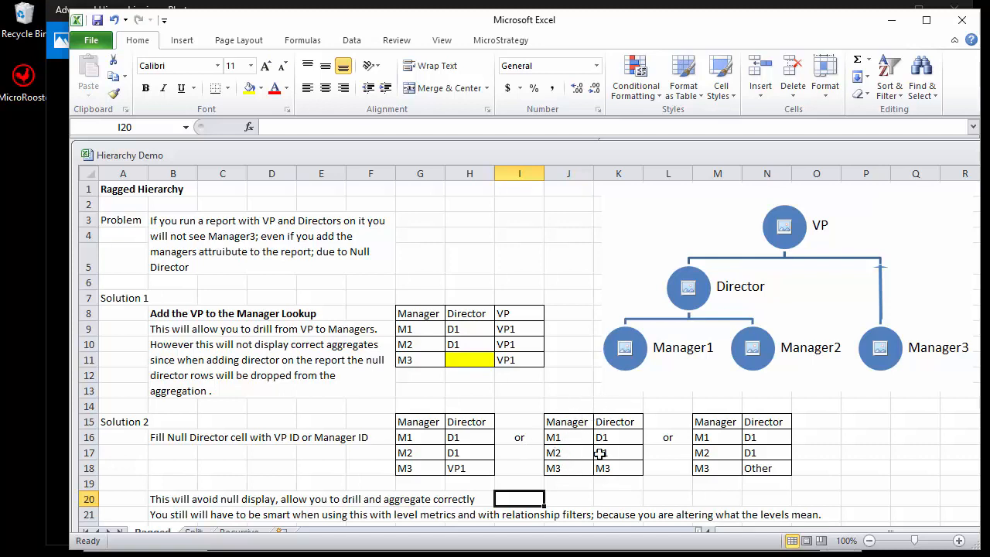
mouse_move(611, 473)
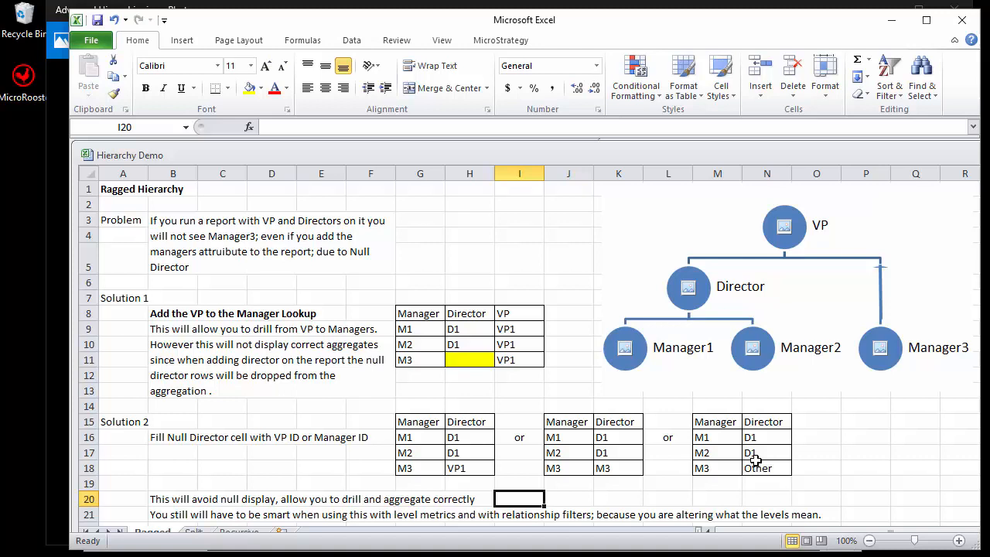
mouse_move(761, 467)
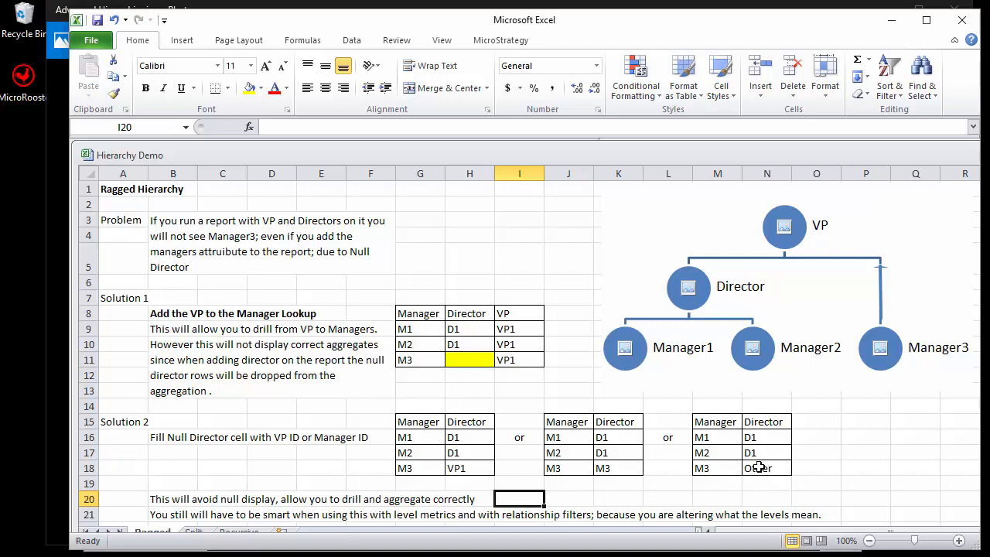
mouse_move(755, 472)
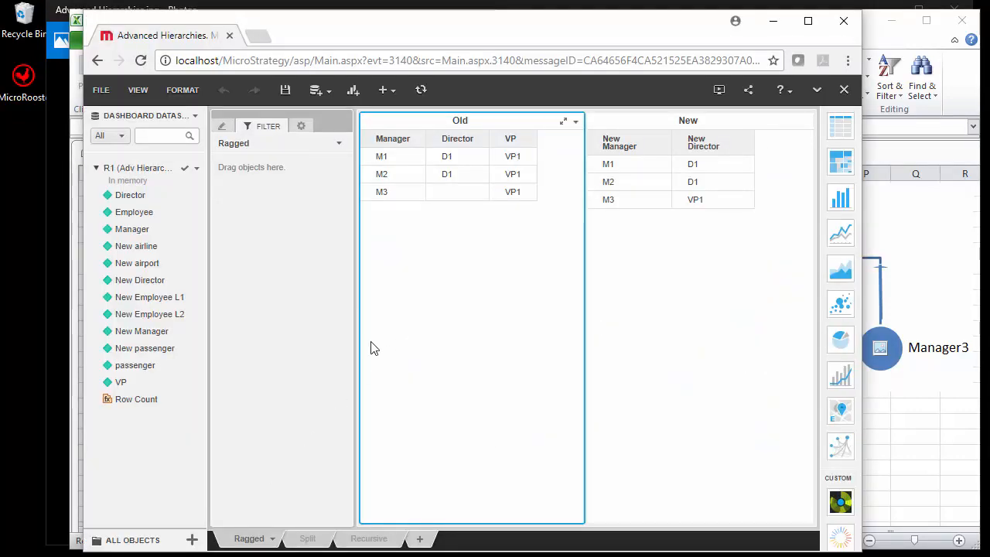
mouse_move(477, 223)
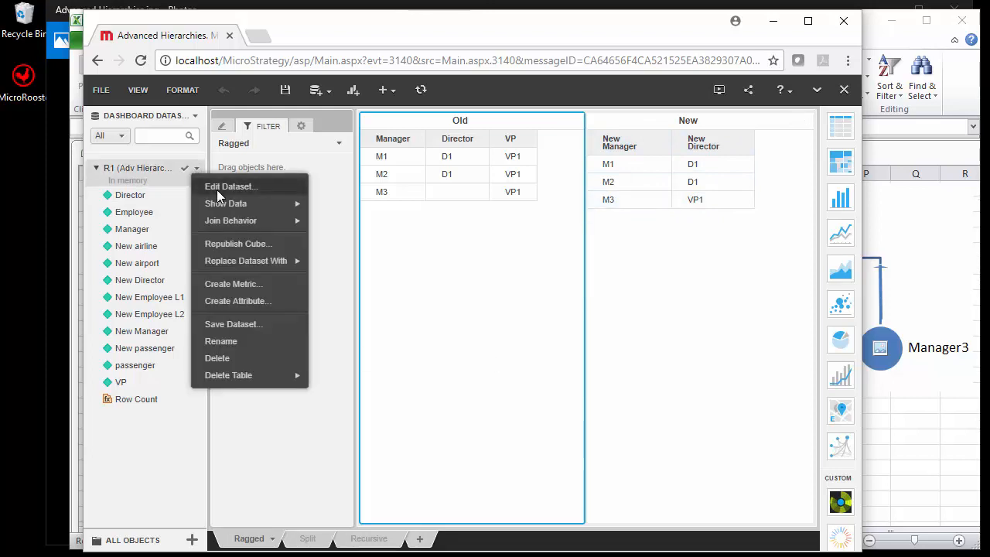
click(230, 185)
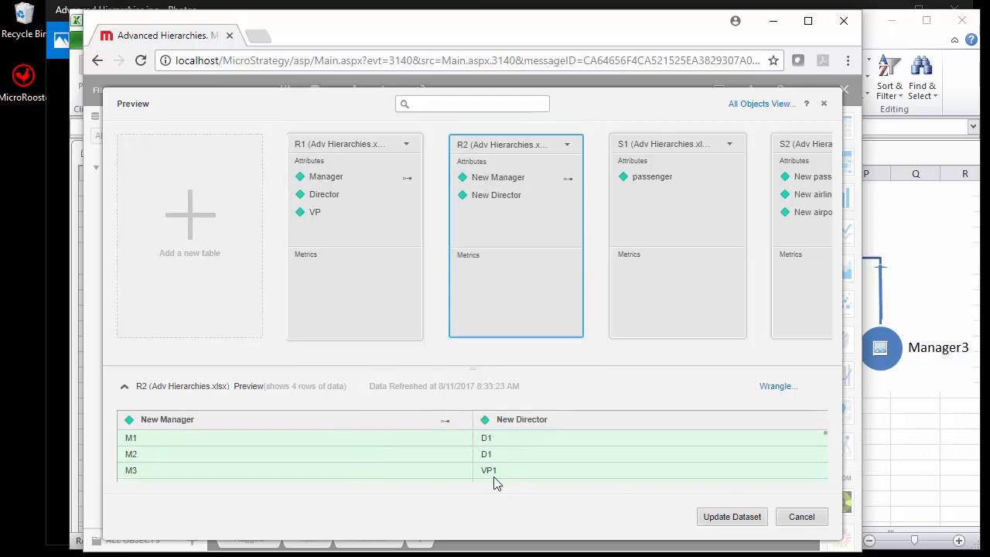
mouse_move(486, 519)
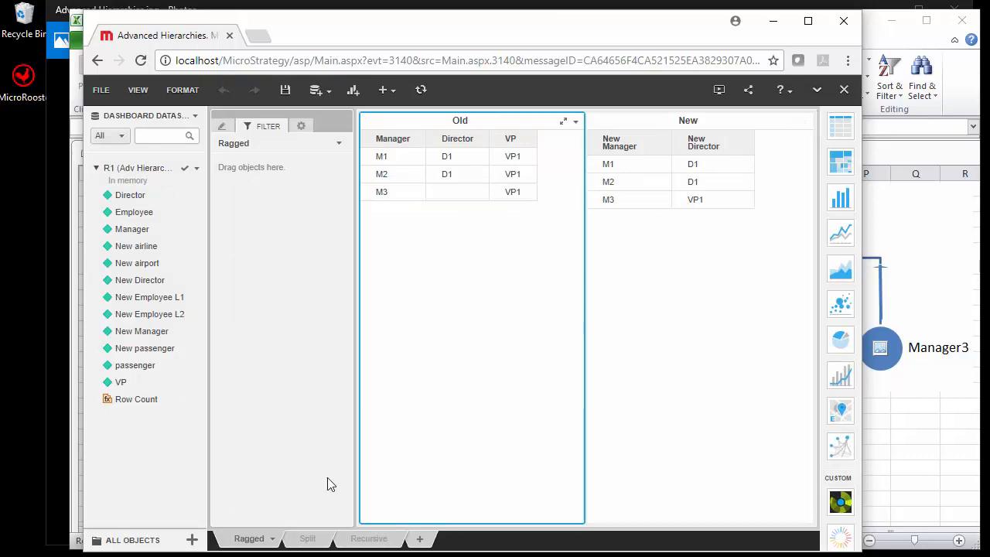
Step: Return to the Hierarchy Demo workbook and show its Split sheet
click(304, 538)
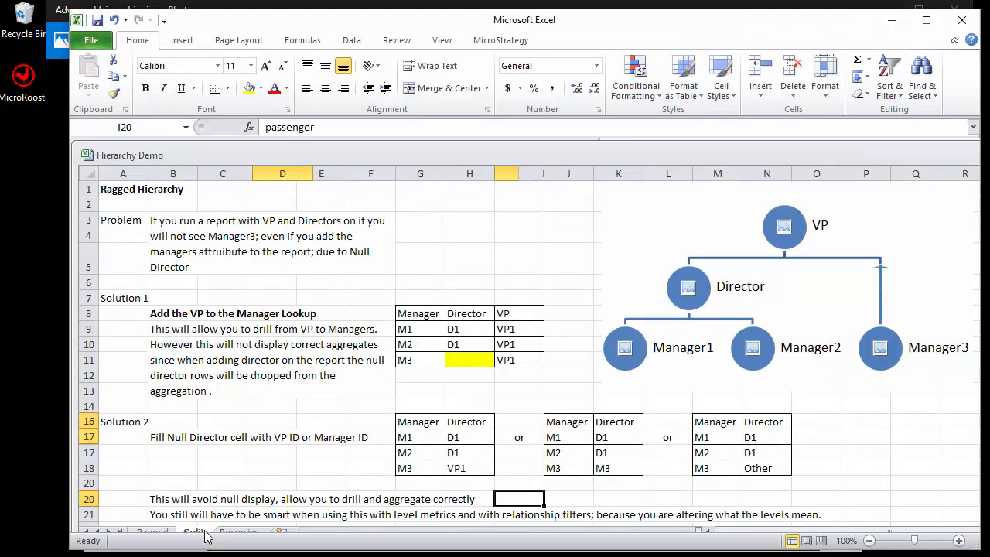
click(191, 534)
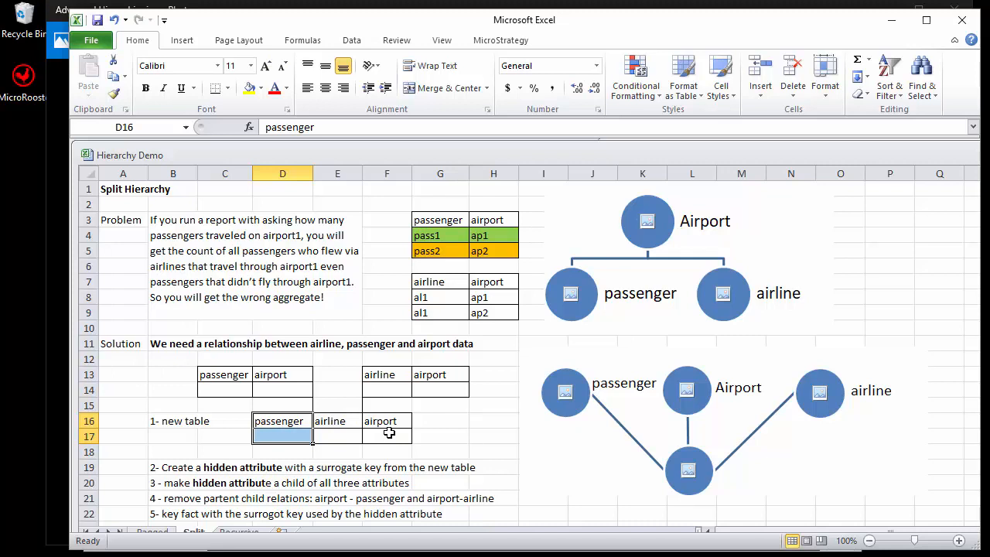
mouse_move(284, 448)
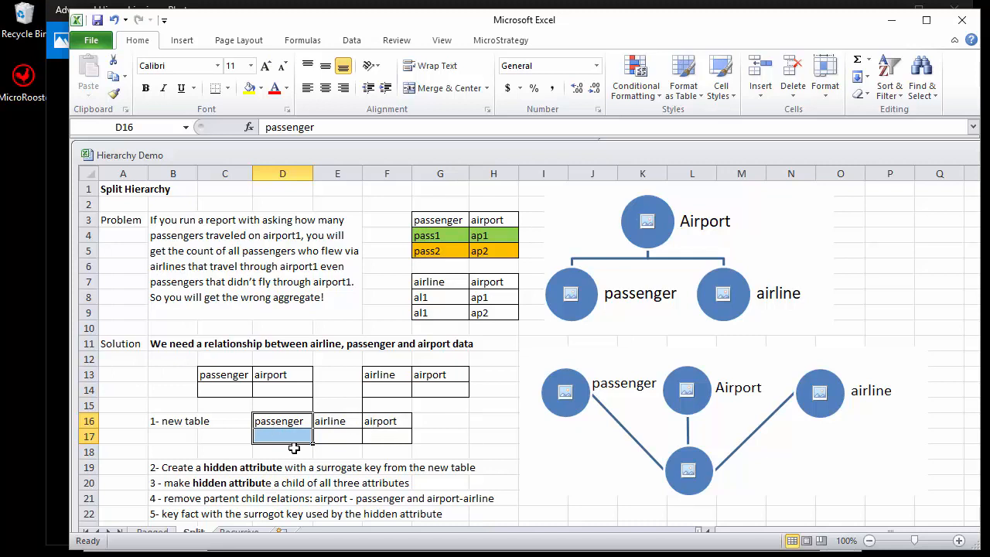
mouse_move(250, 405)
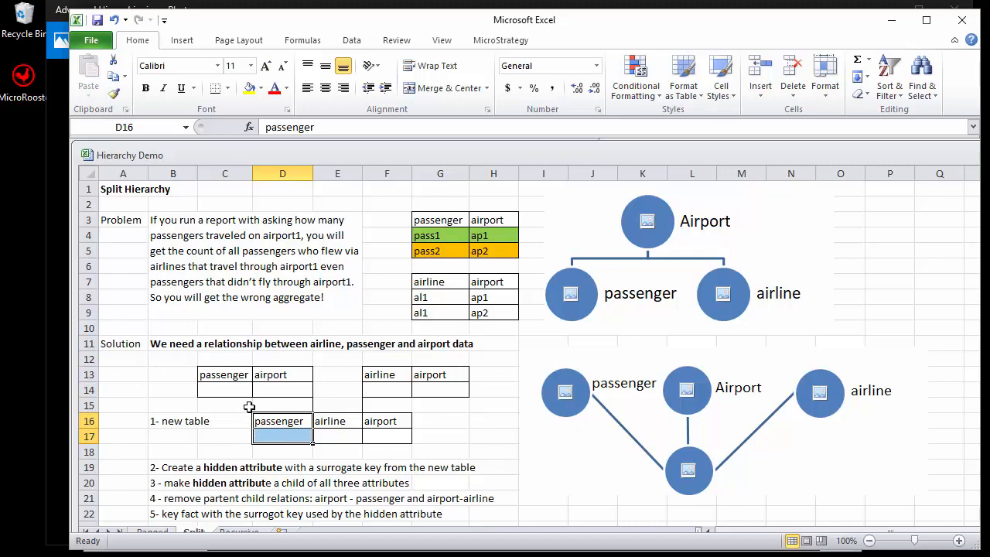
mouse_move(245, 429)
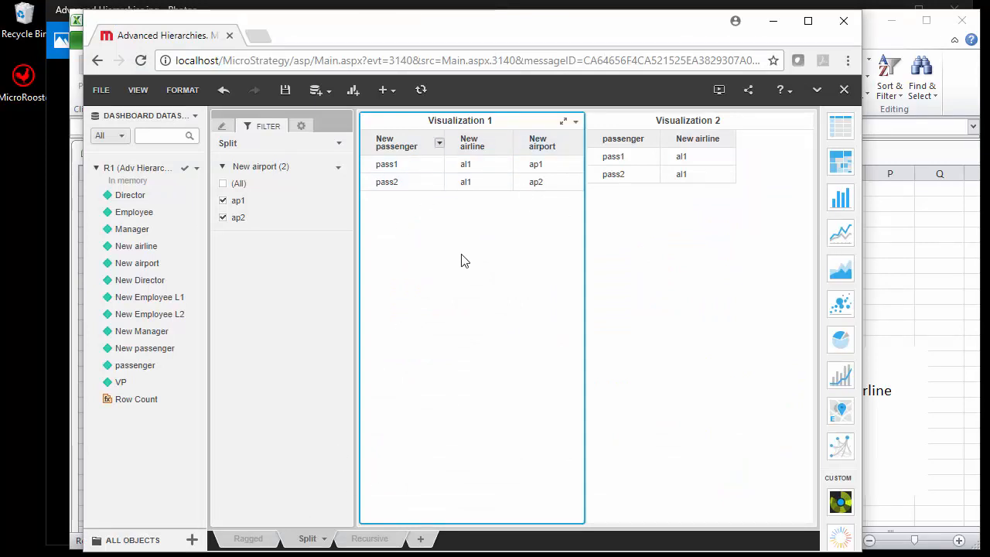
mouse_move(243, 230)
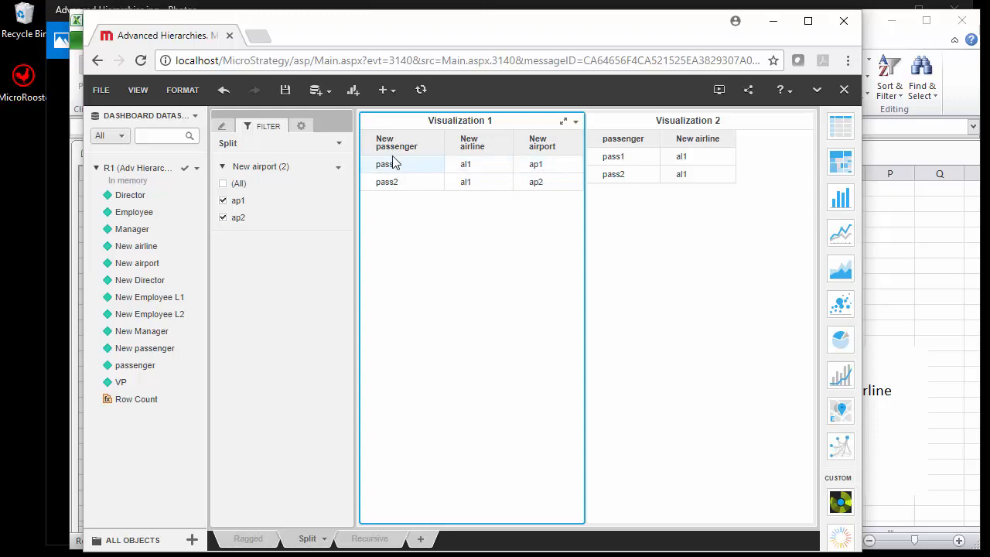
mouse_move(467, 185)
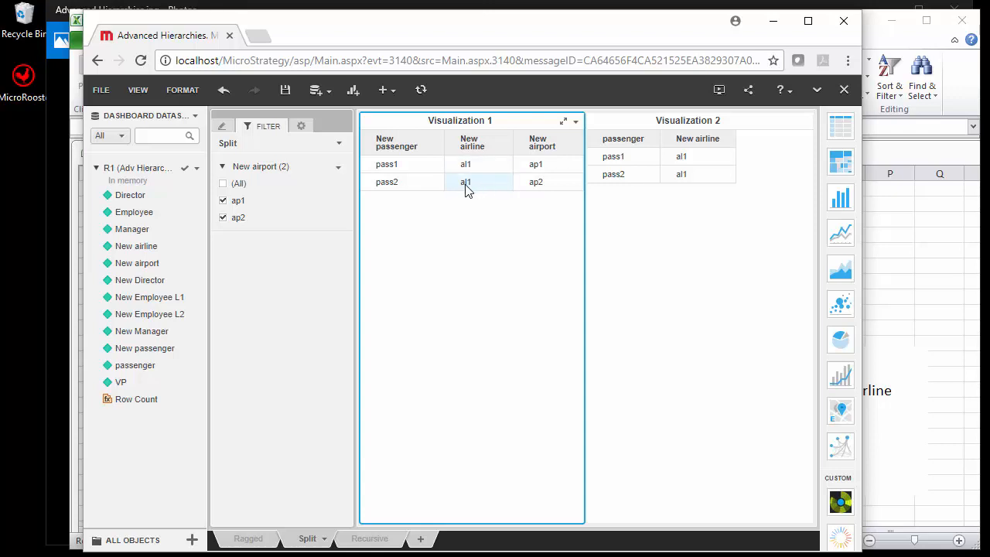
mouse_move(390, 219)
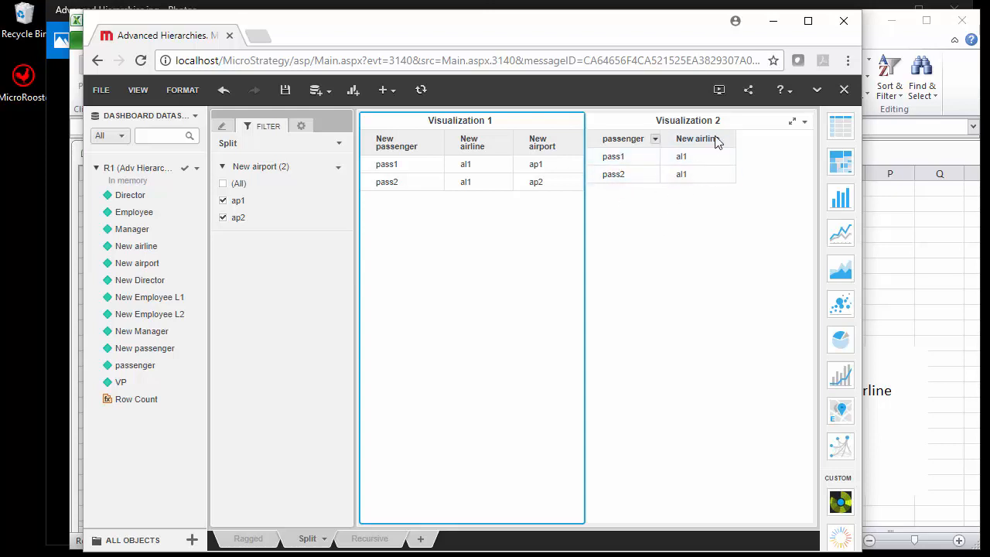
mouse_move(643, 204)
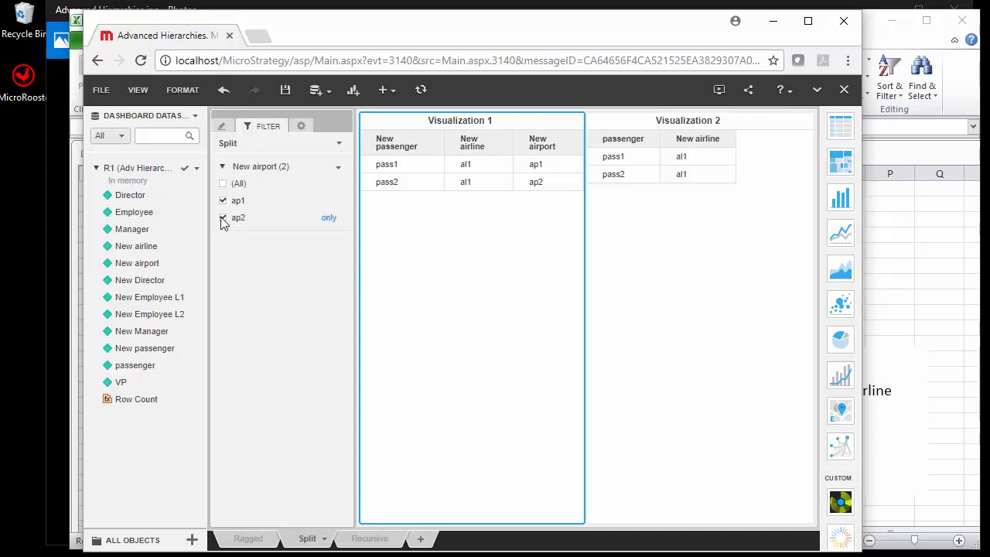
Step: Uncheck ap2 in the New airport filter so only ap1 and pass1 remain
click(223, 216)
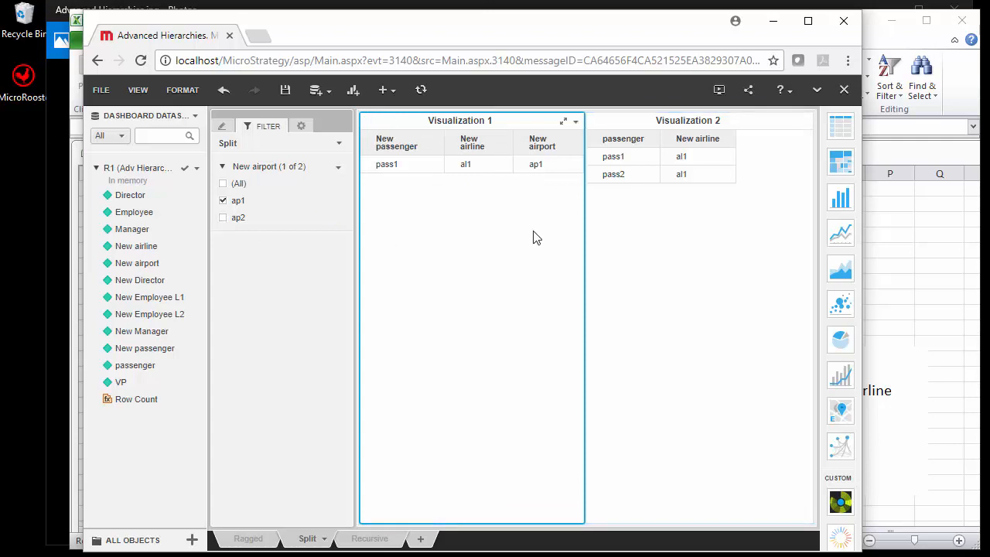
mouse_move(458, 198)
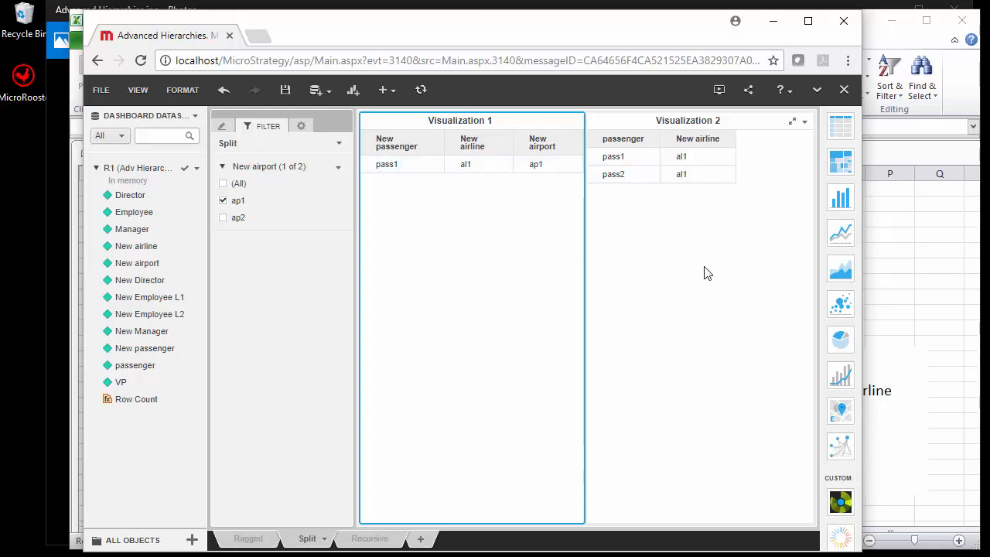
mouse_move(716, 238)
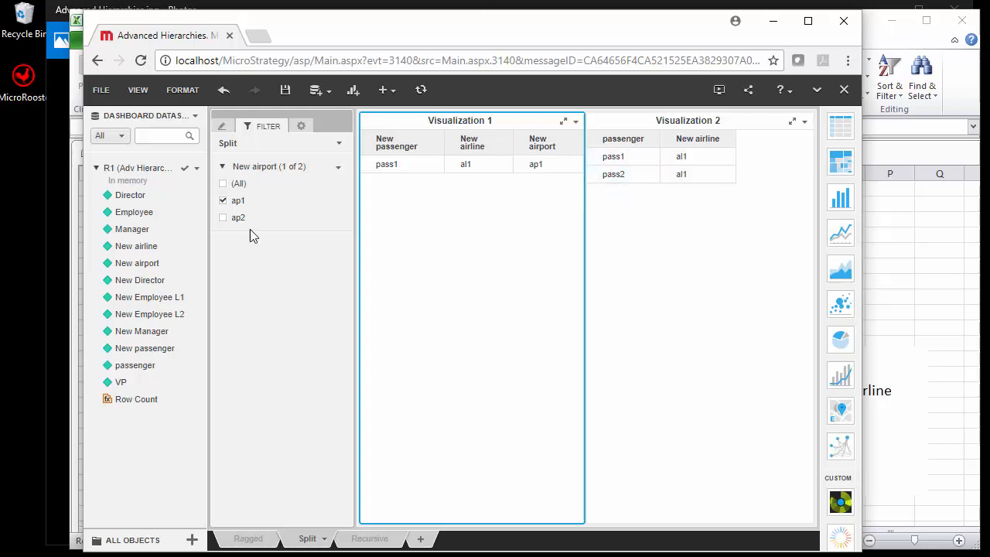
mouse_move(246, 205)
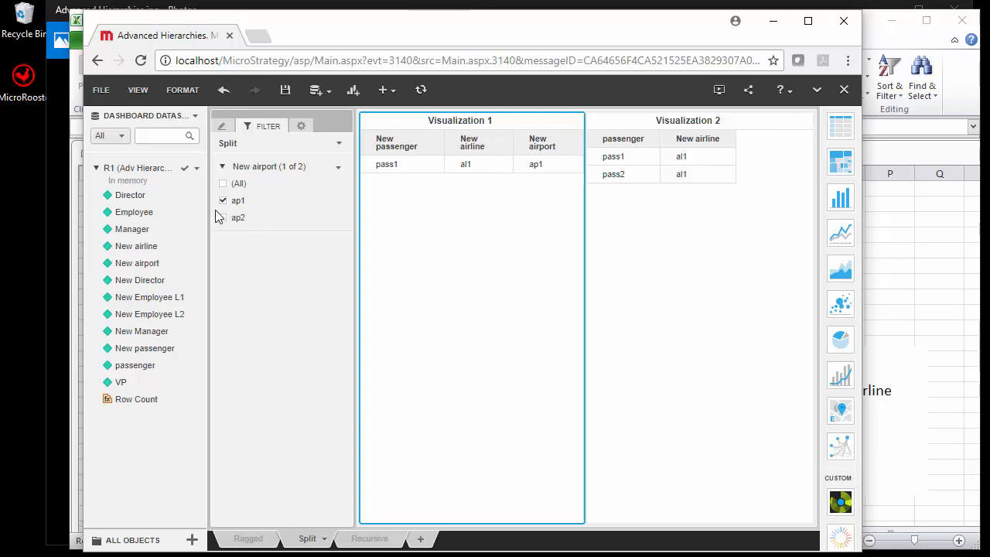
mouse_move(256, 209)
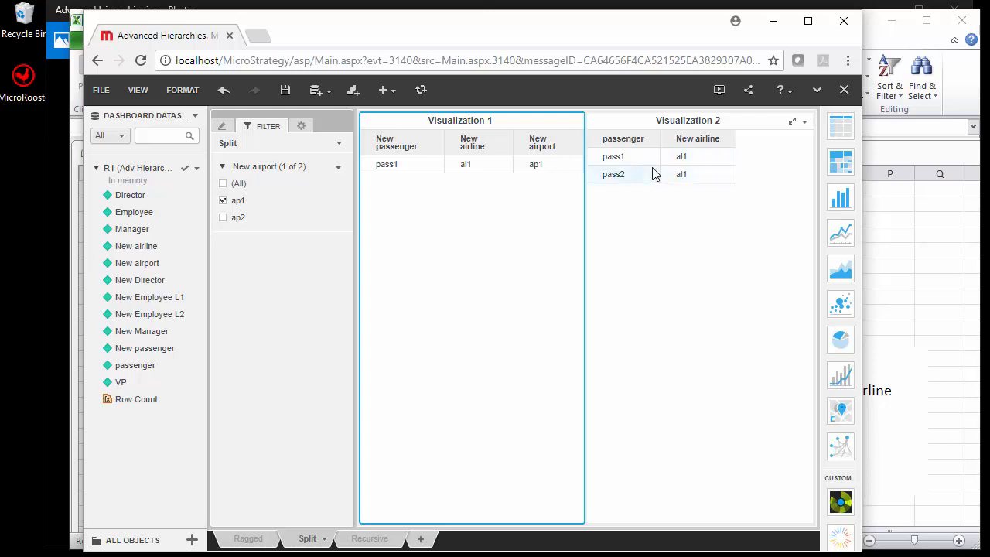
mouse_move(653, 213)
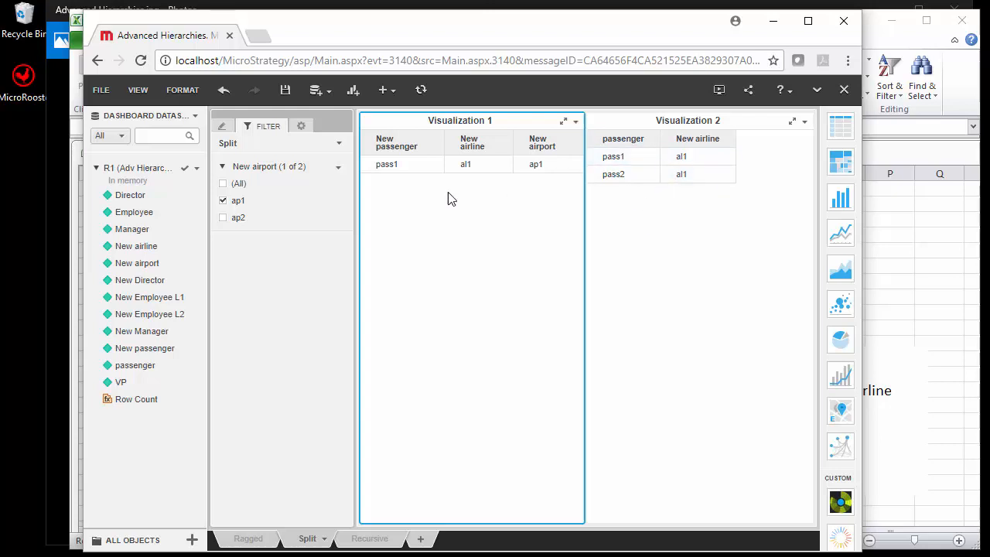
mouse_move(496, 216)
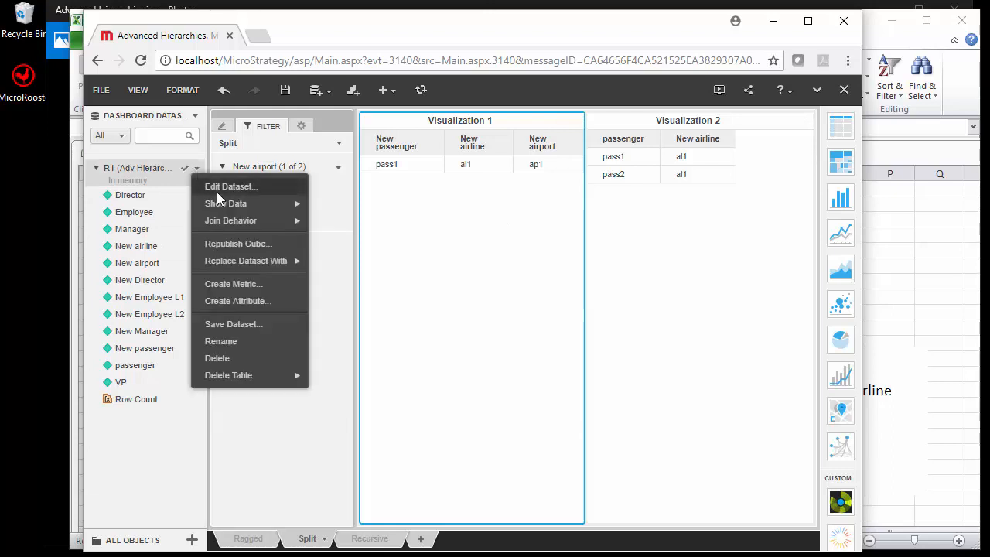
Step: Choose Edit Dataset on the Split page's dataset to reach the S2 table preview
click(229, 186)
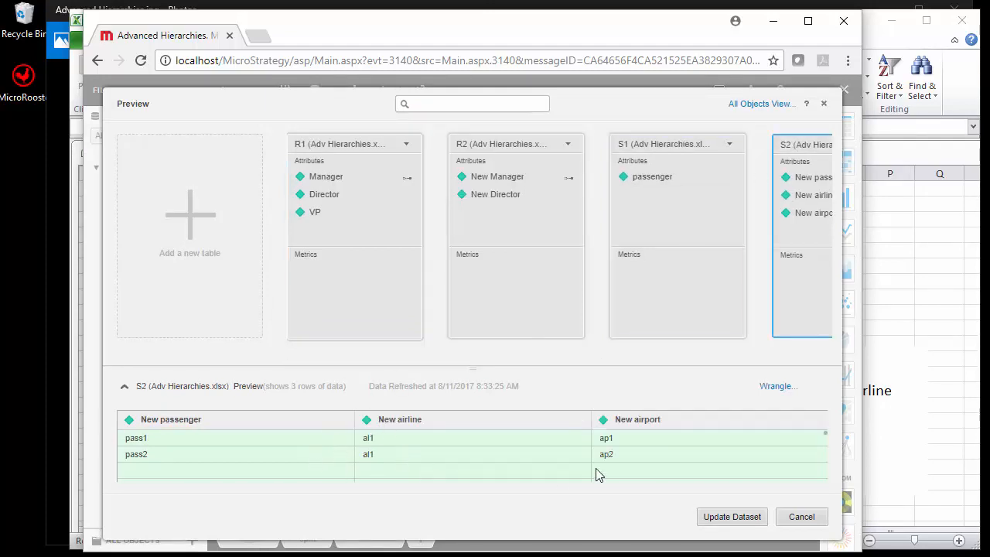
mouse_move(679, 472)
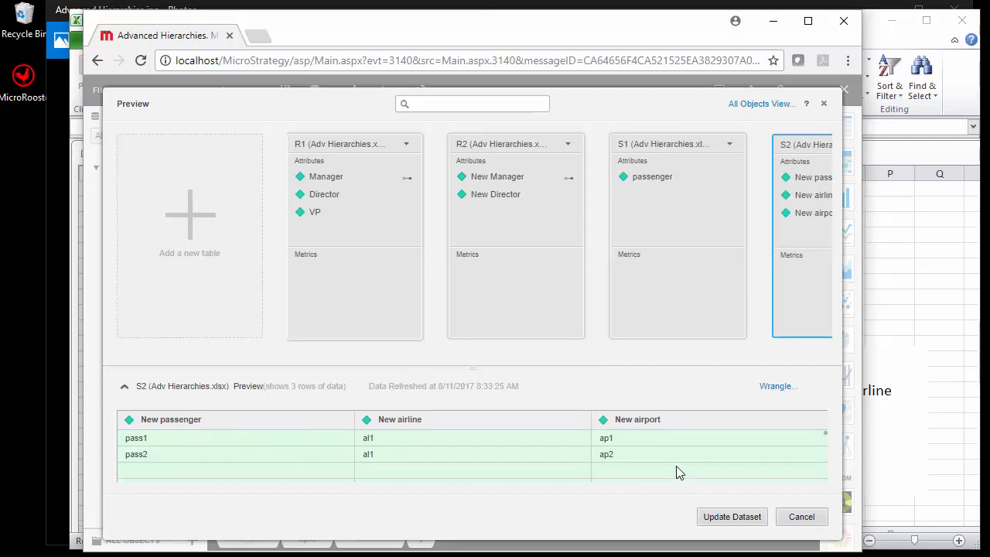
mouse_move(555, 461)
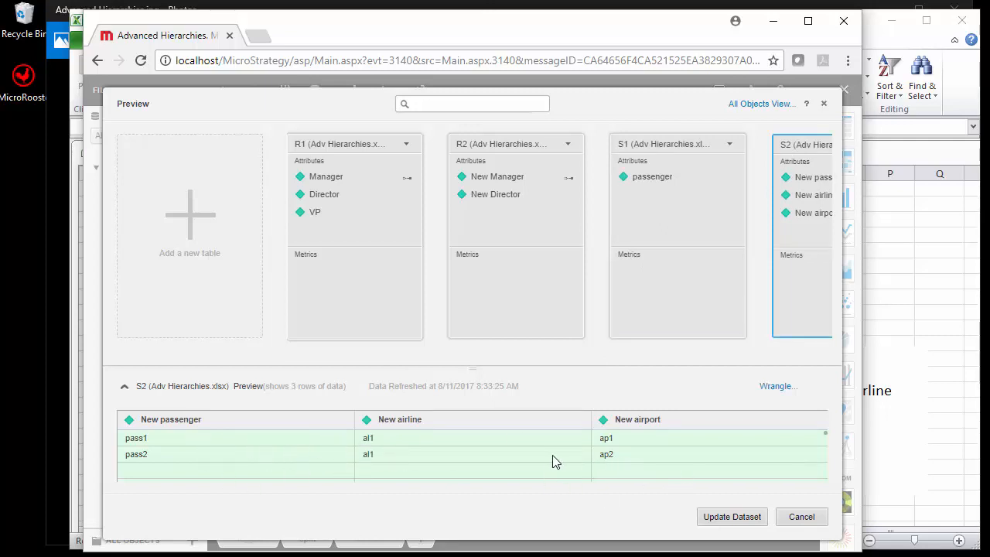
mouse_move(433, 458)
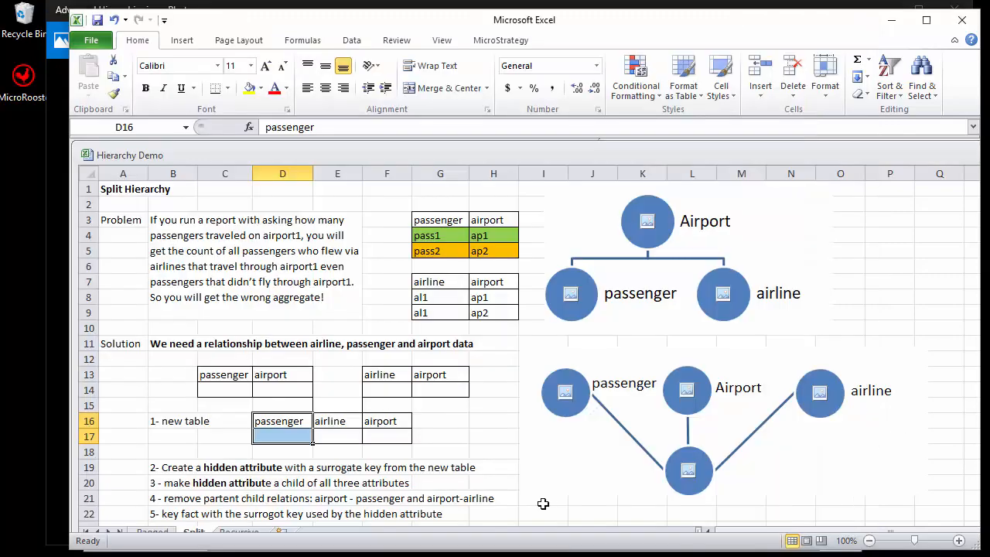
Step: Show the Recursive sheet with the manager–employee tables
click(232, 532)
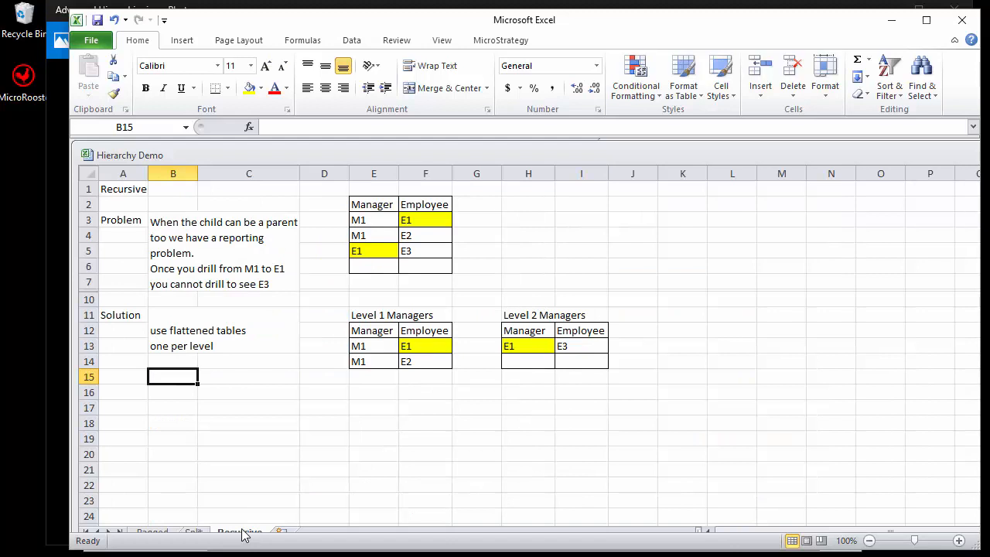
mouse_move(288, 430)
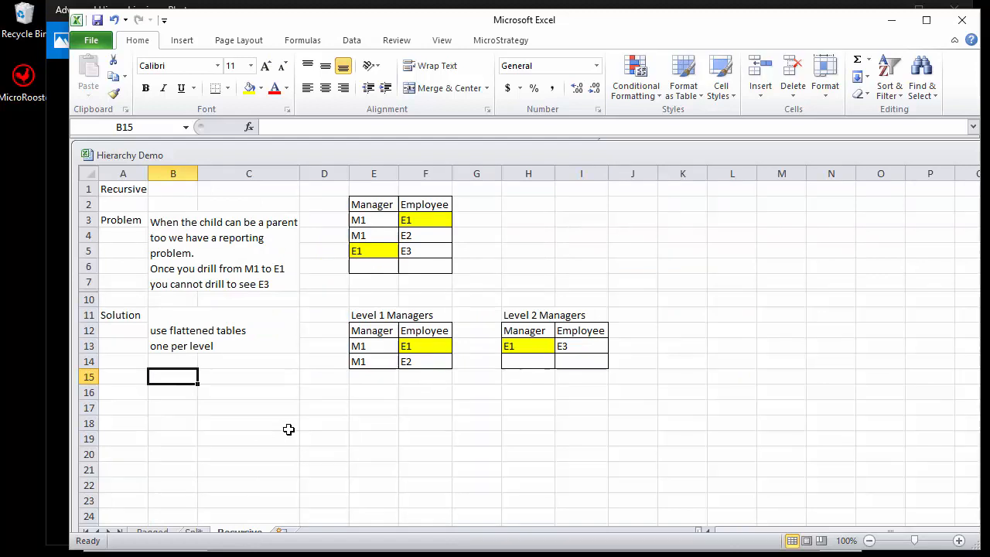
mouse_move(507, 210)
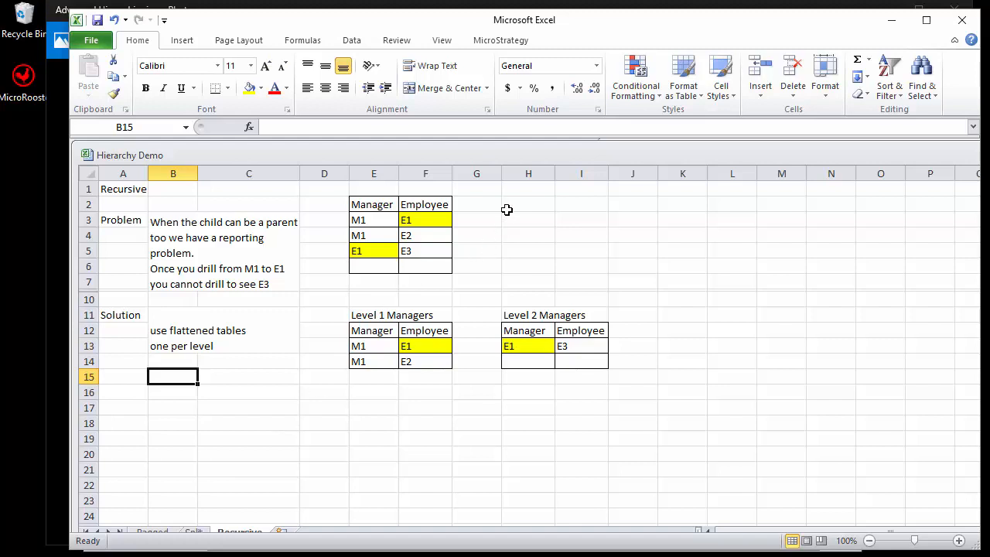
mouse_move(373, 205)
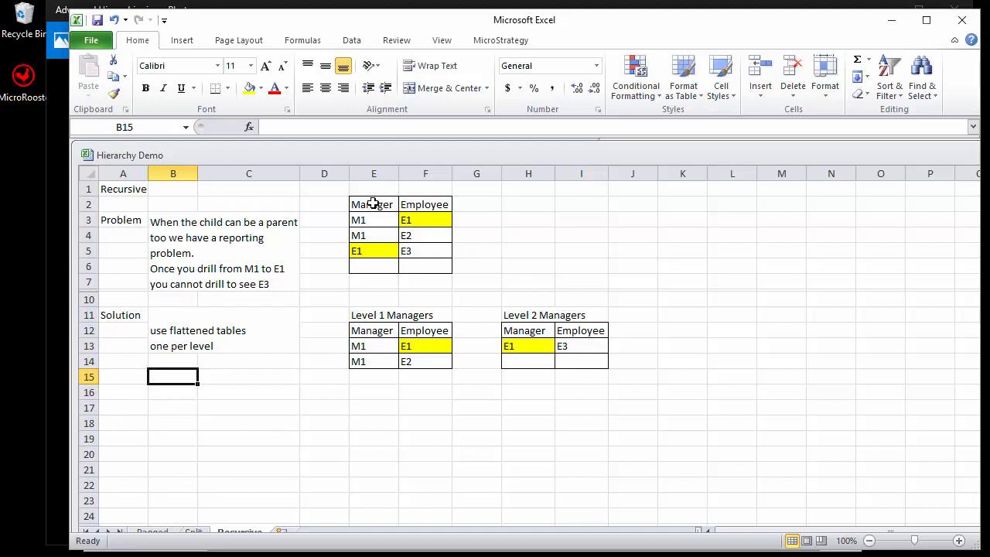
mouse_move(435, 192)
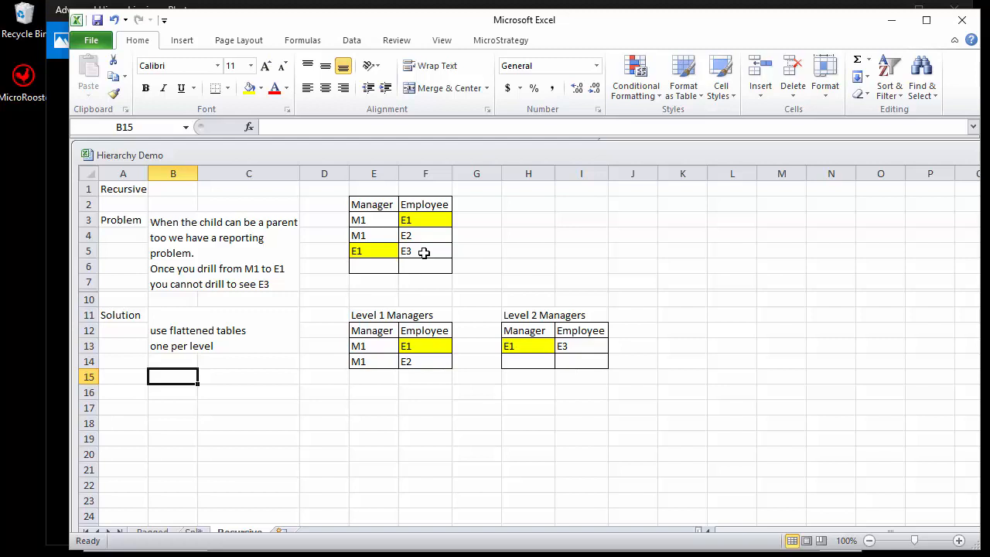
mouse_move(377, 263)
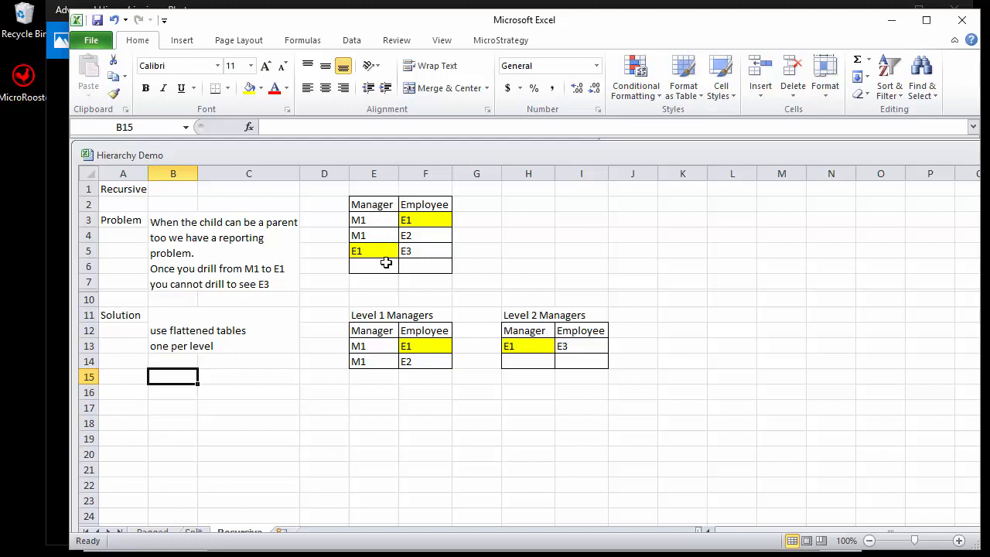
mouse_move(389, 250)
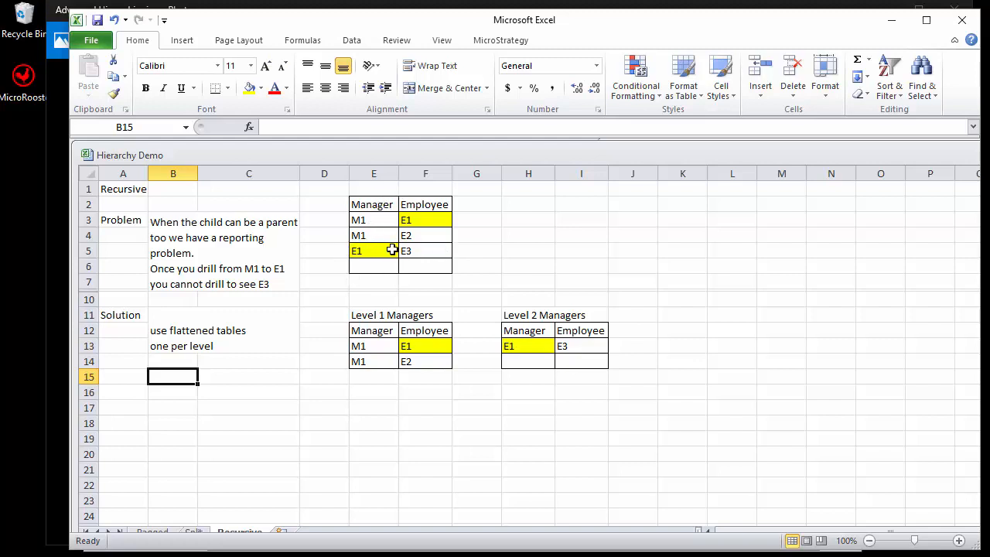
mouse_move(447, 257)
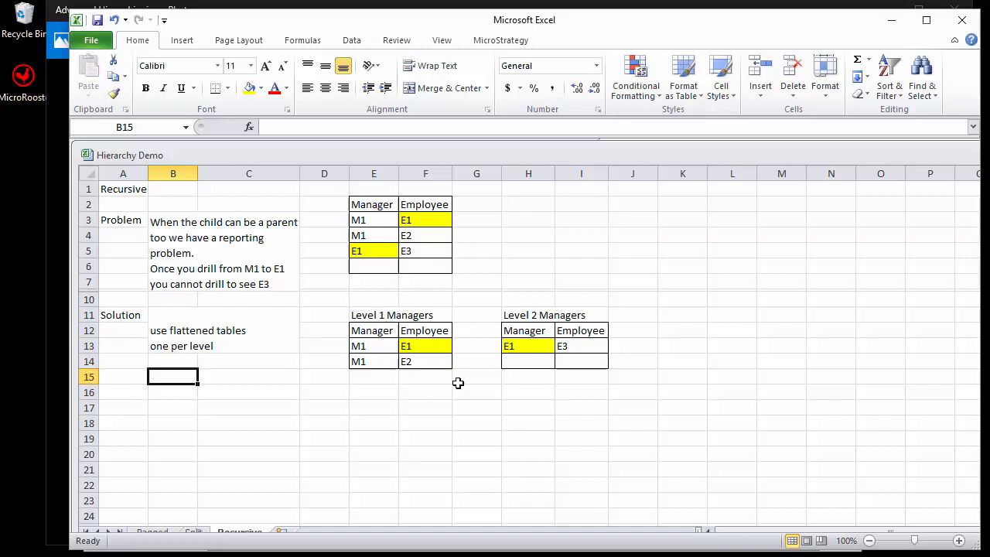
mouse_move(527, 344)
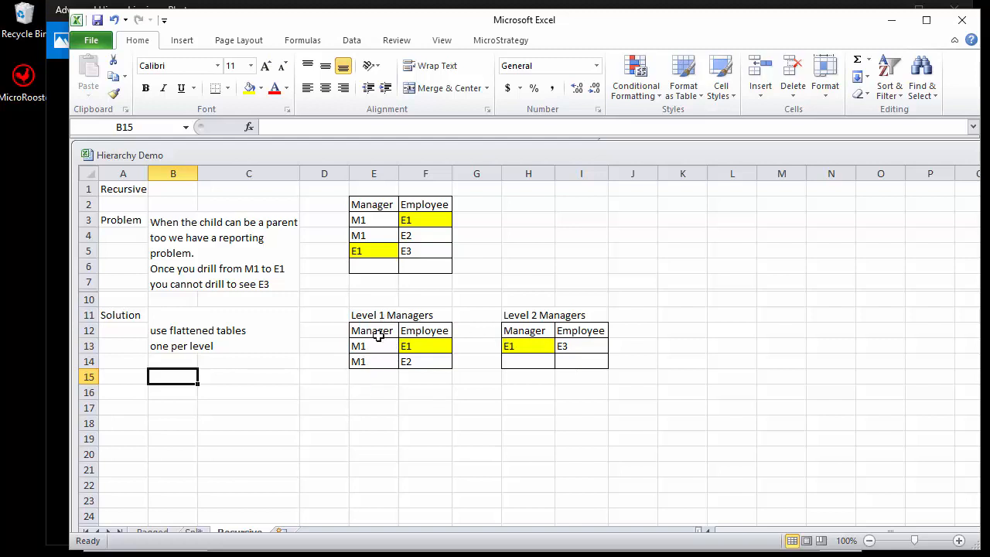
mouse_move(491, 283)
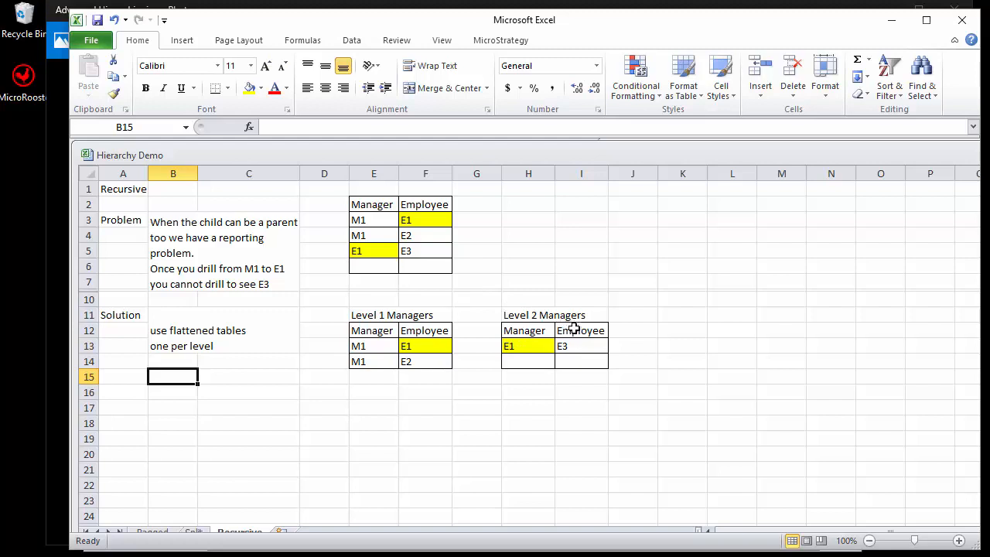
mouse_move(520, 315)
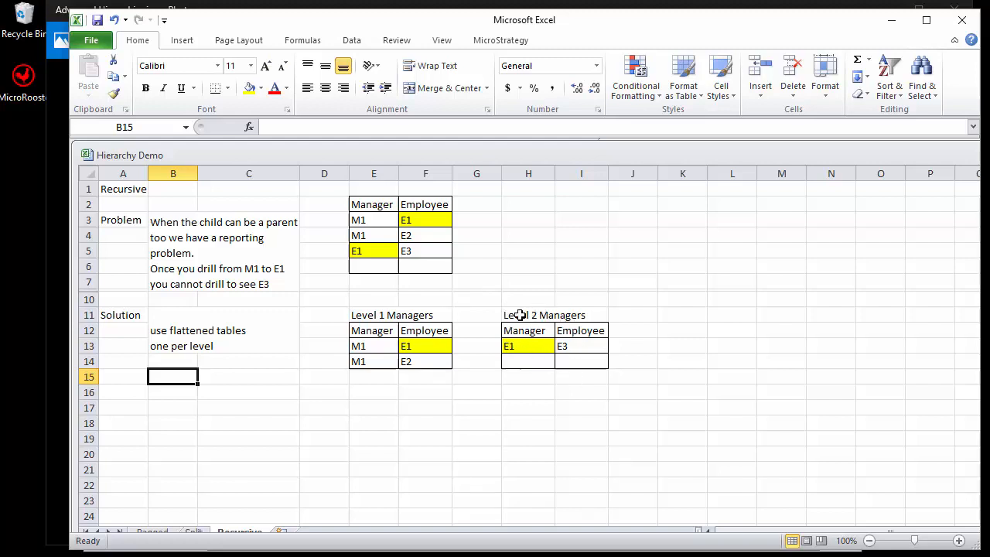
mouse_move(424, 324)
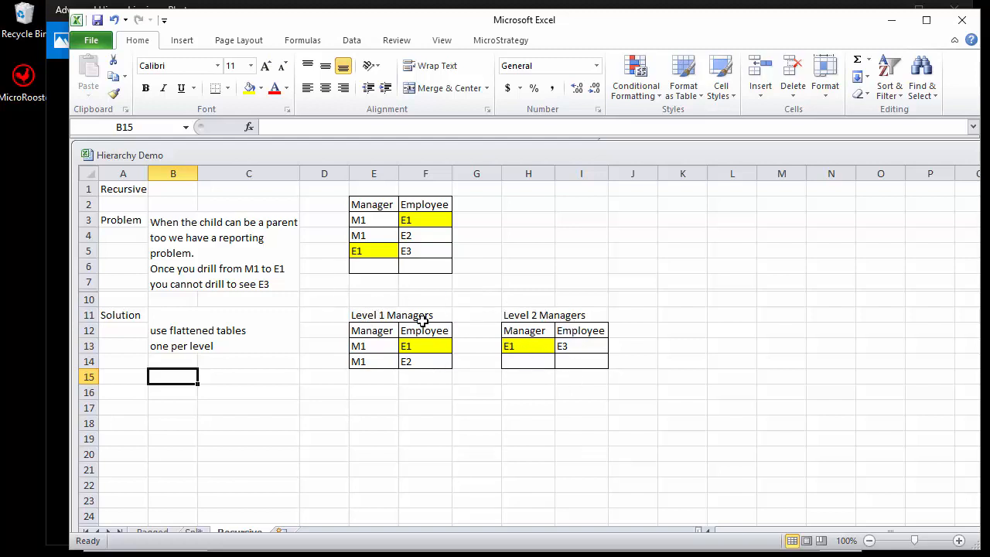
mouse_move(450, 444)
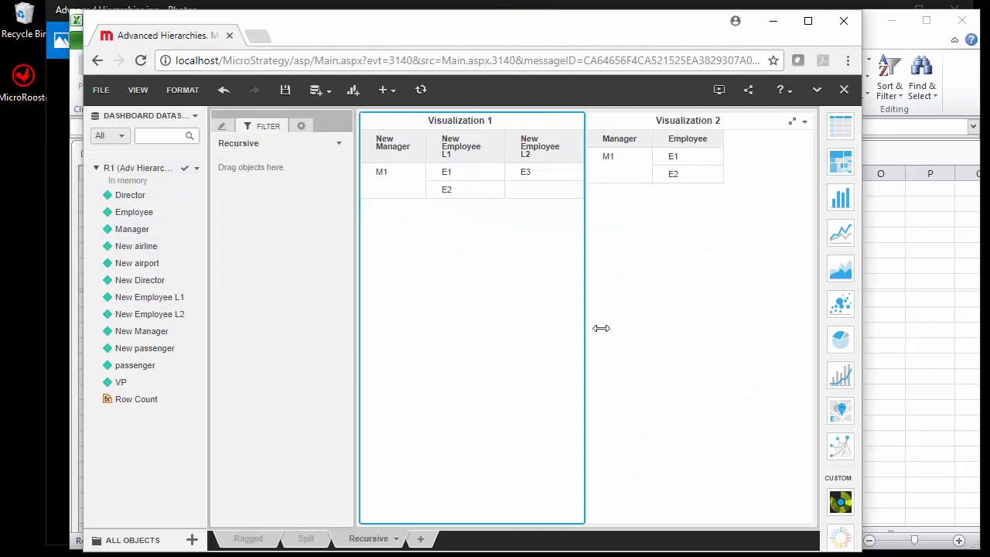
Step: Select Visualization 2, the original Manager–Employee grid where M1 lists E1 and E2
click(688, 207)
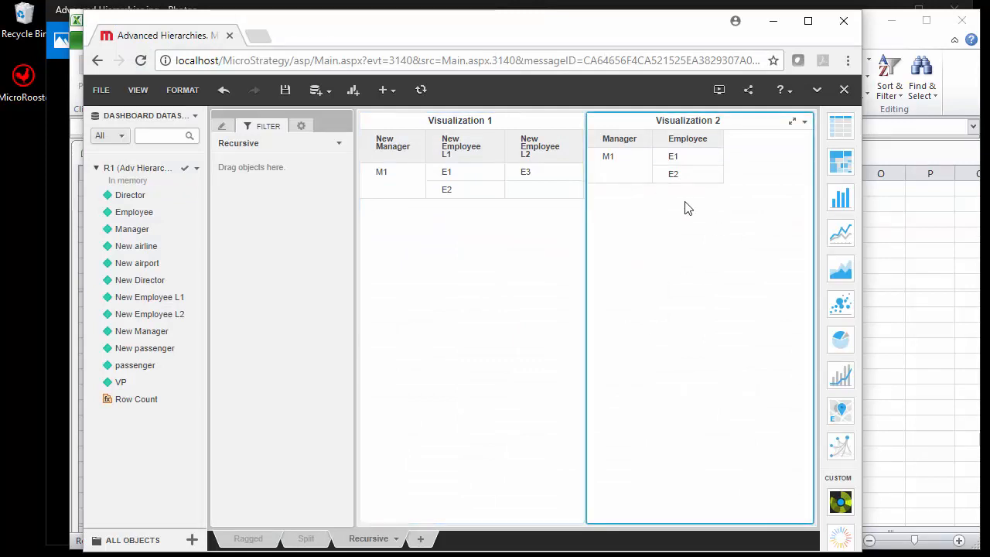
mouse_move(650, 257)
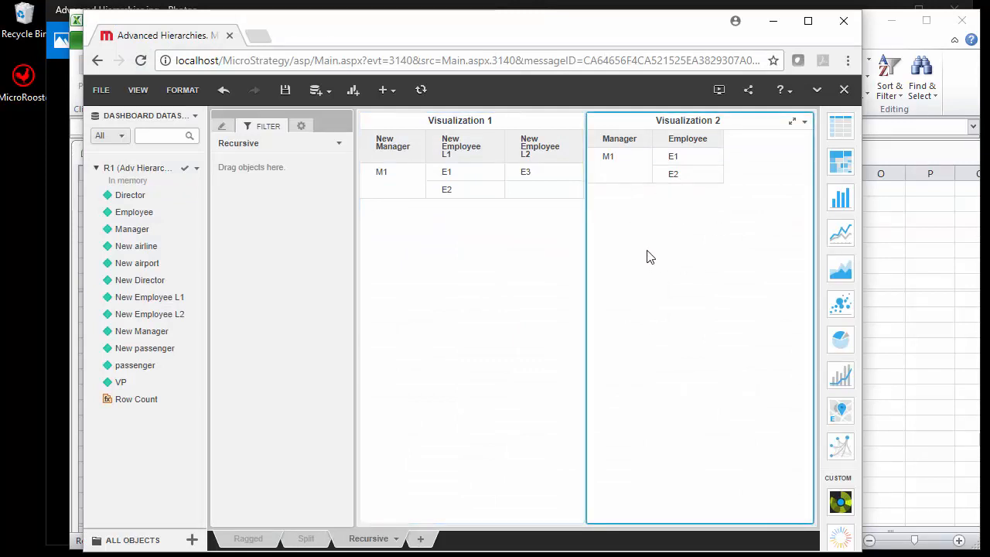
mouse_move(643, 220)
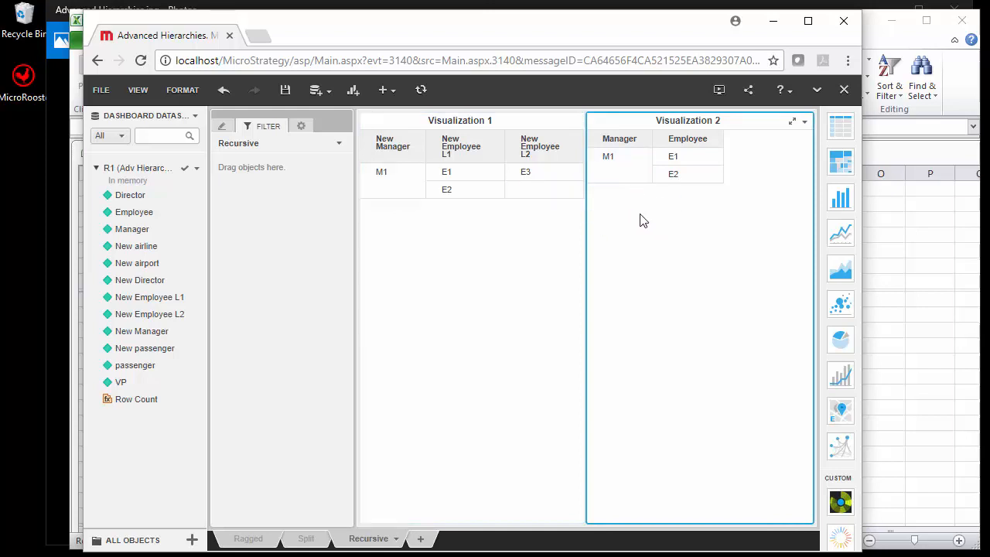
mouse_move(674, 221)
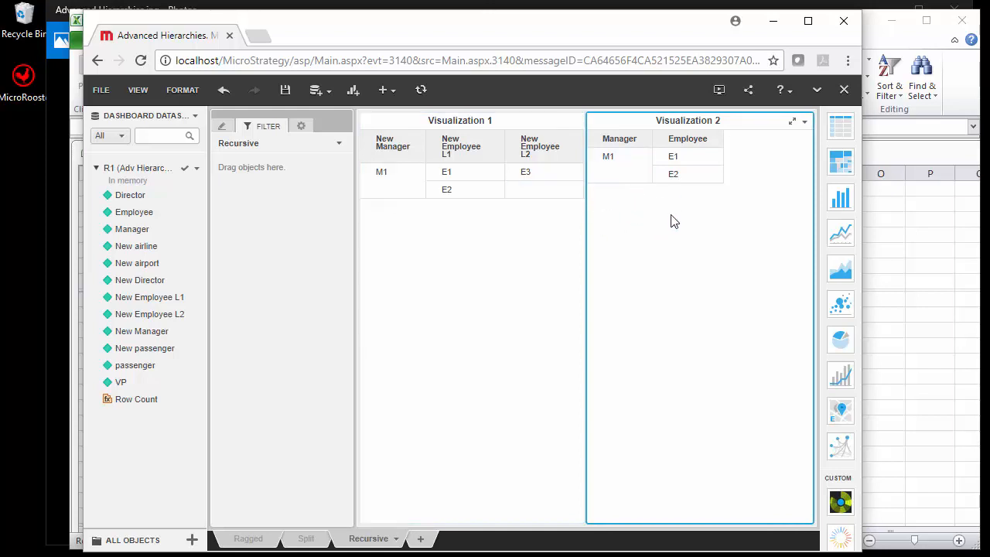
mouse_move(658, 214)
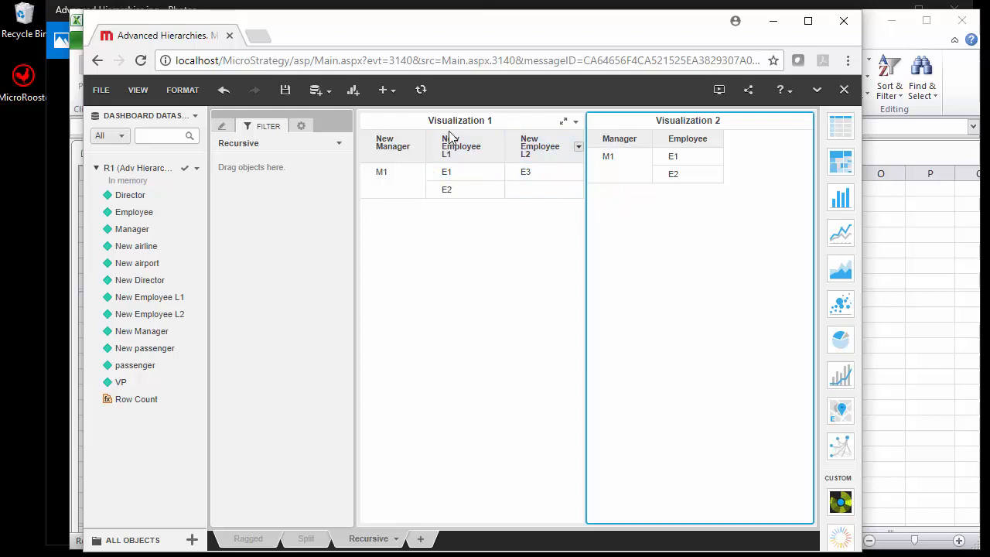
mouse_move(529, 143)
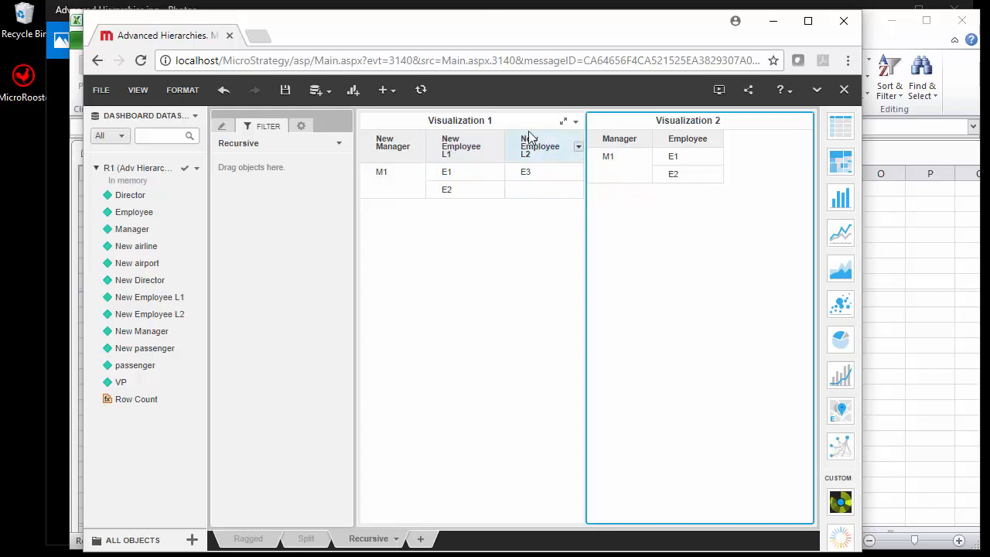